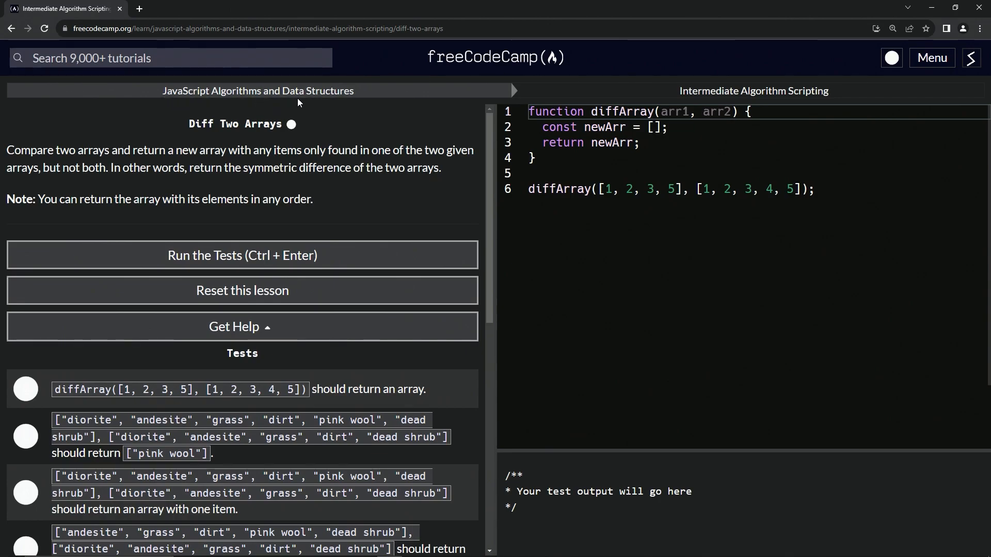
{"action": "mouse_move", "coordinate": [791, 102]}
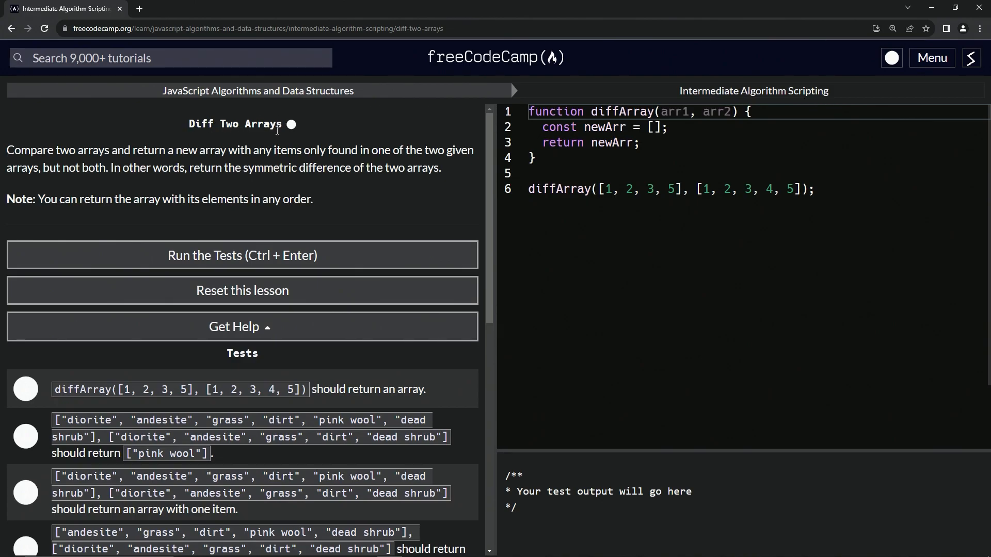
{"action": "mouse_move", "coordinate": [109, 139]}
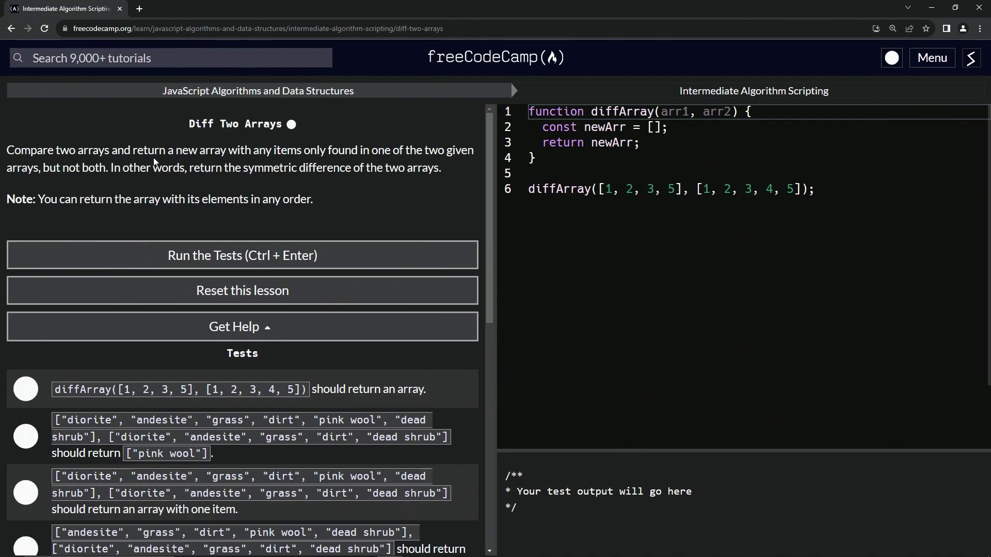
{"action": "mouse_move", "coordinate": [322, 161]}
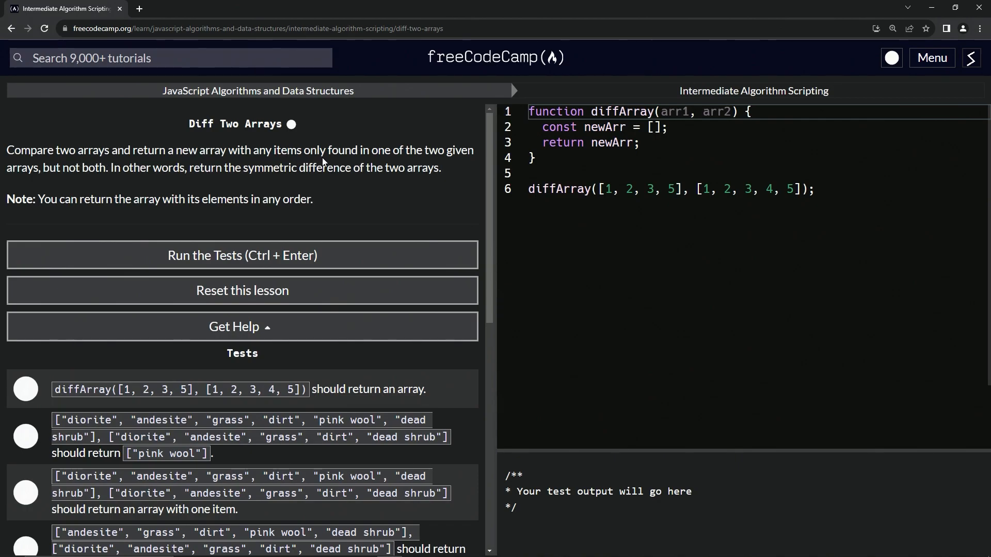
{"action": "mouse_move", "coordinate": [425, 156]}
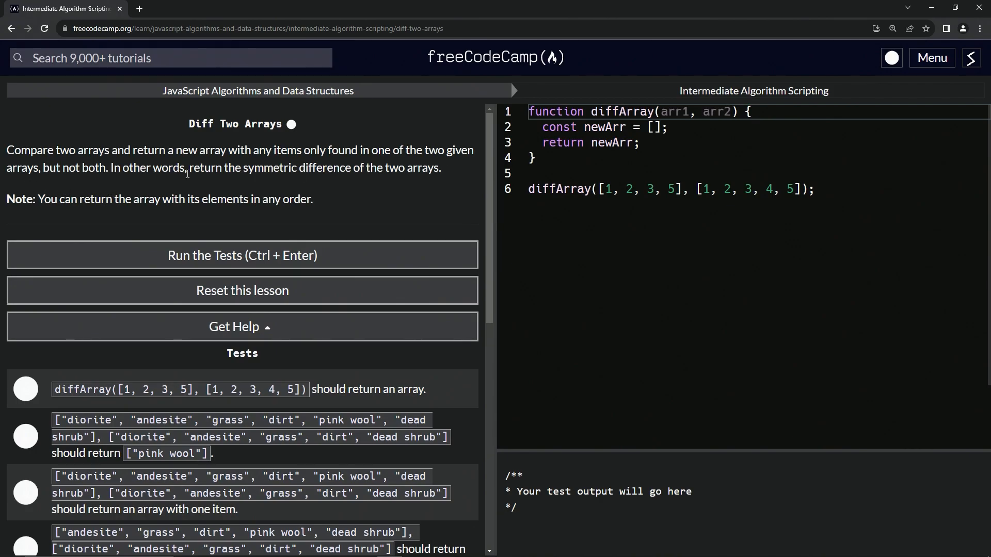
{"action": "mouse_move", "coordinate": [202, 181]}
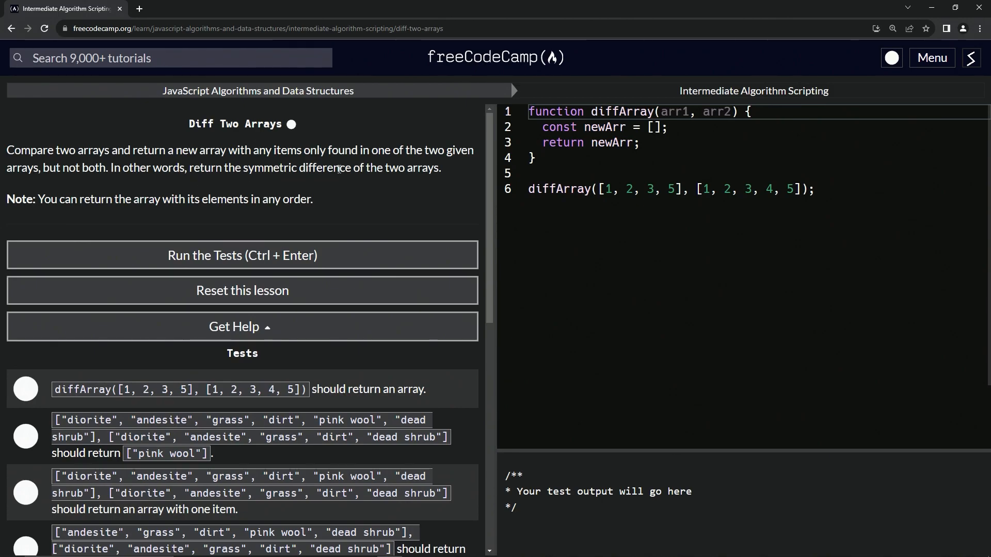
{"action": "mouse_move", "coordinate": [270, 181]}
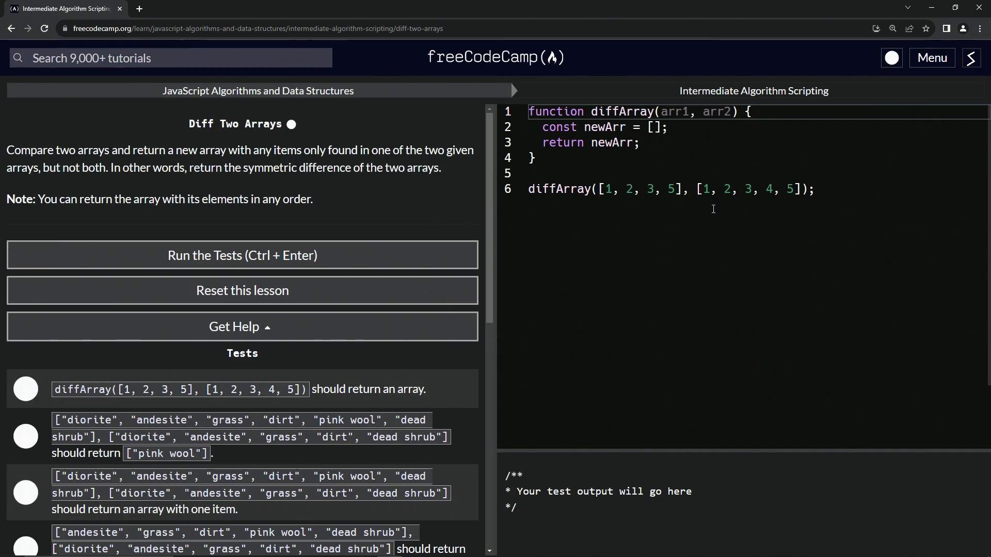
Clear the starter const newArr declaration and return line, leaving diffArray's body empty
{"action": "double_click", "coordinate": [768, 189]}
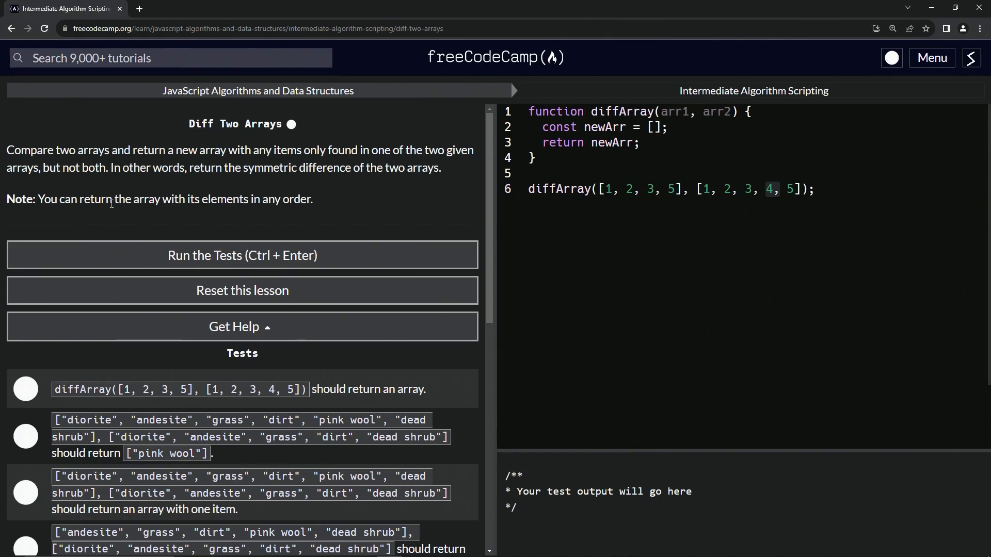
{"action": "mouse_move", "coordinate": [177, 211]}
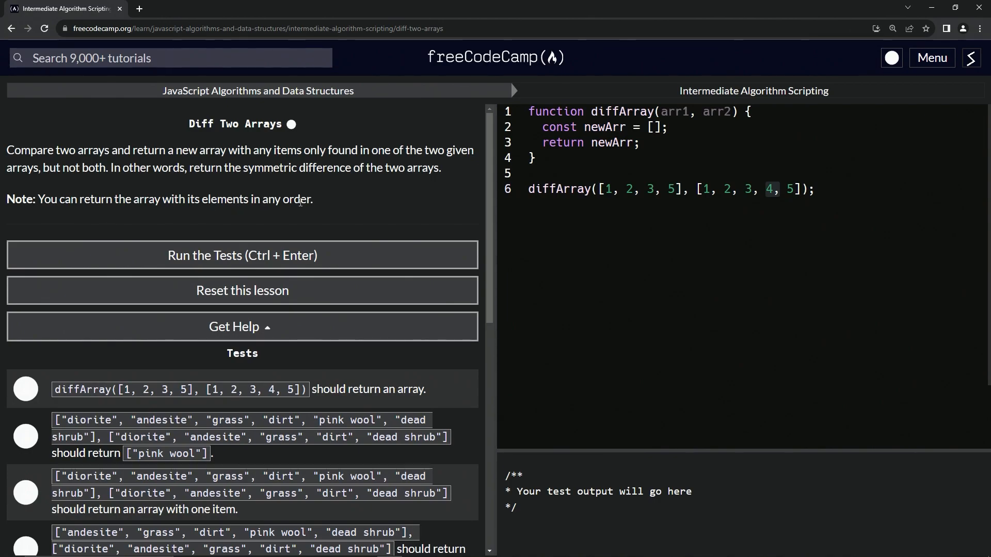
{"action": "mouse_move", "coordinate": [321, 190]}
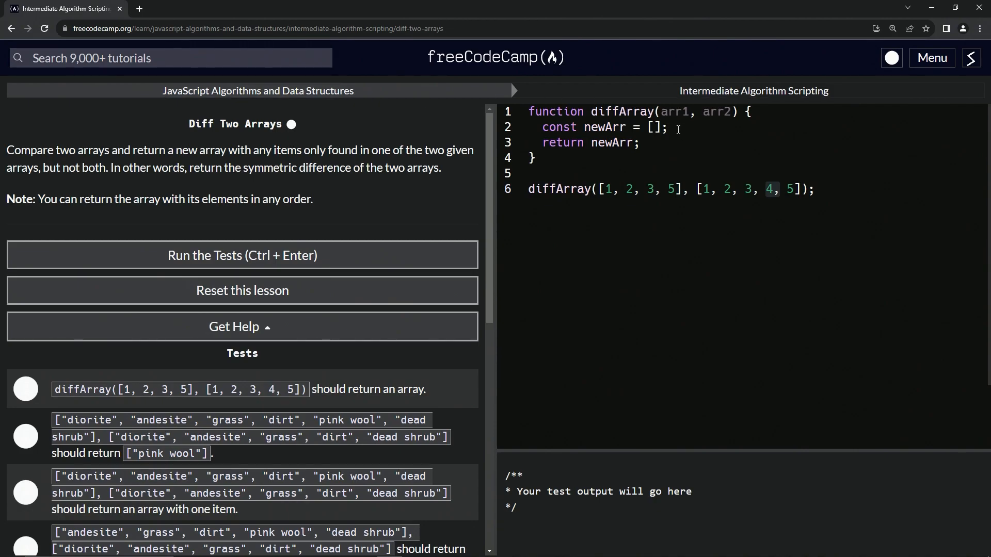
{"action": "key", "text": "enter"}
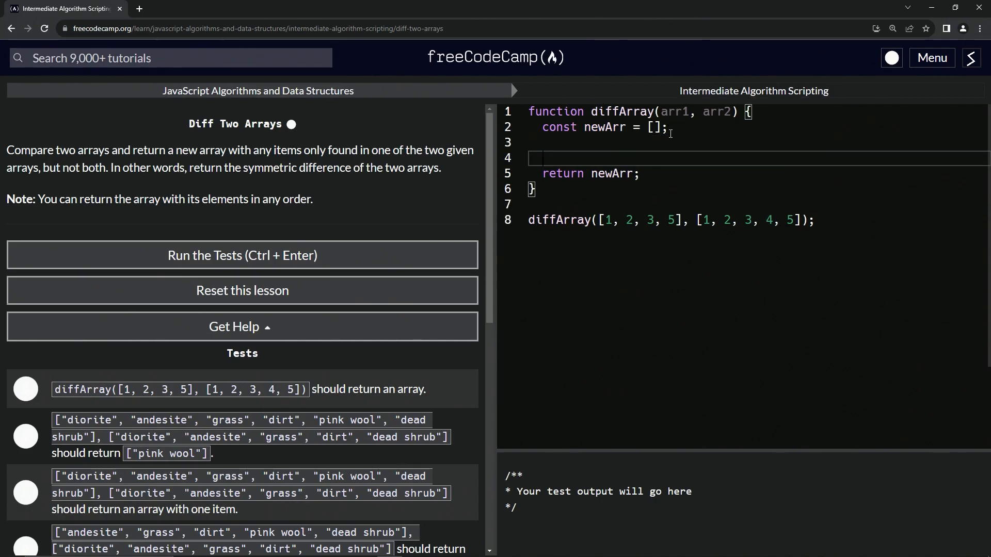
{"action": "key", "text": "enter"}
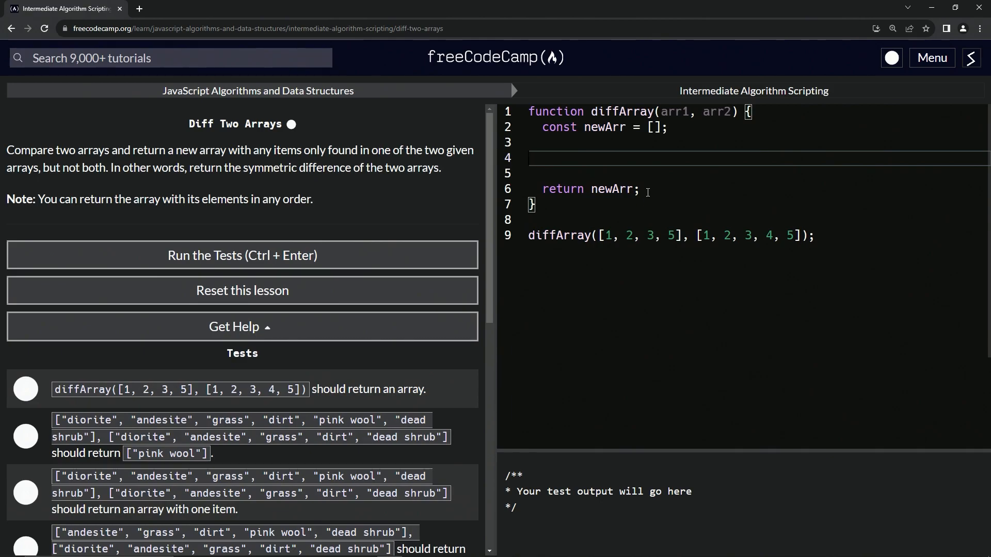
{"action": "left_click_drag", "start_coordinate": [748, 112], "coordinate": [639, 189]}
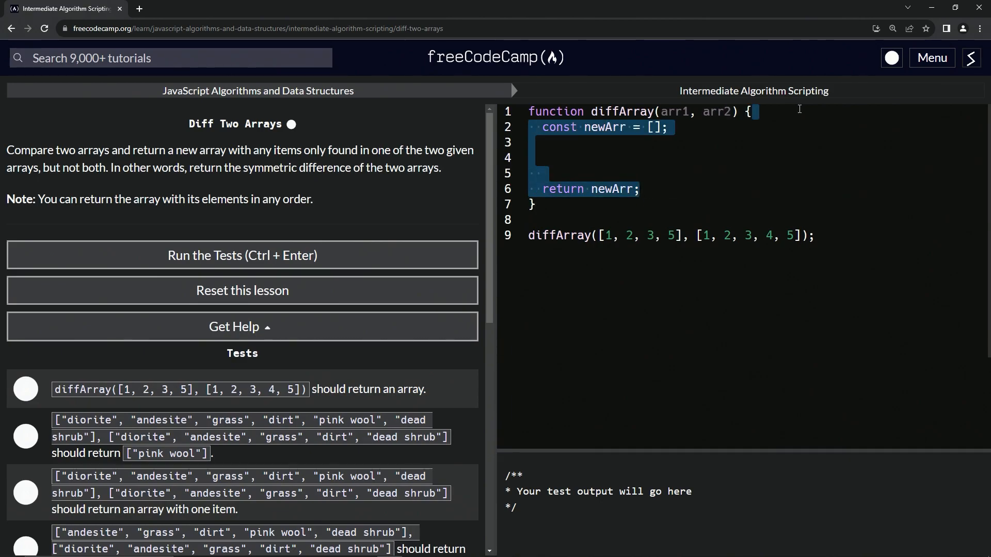
{"action": "left_click", "coordinate": [650, 157]}
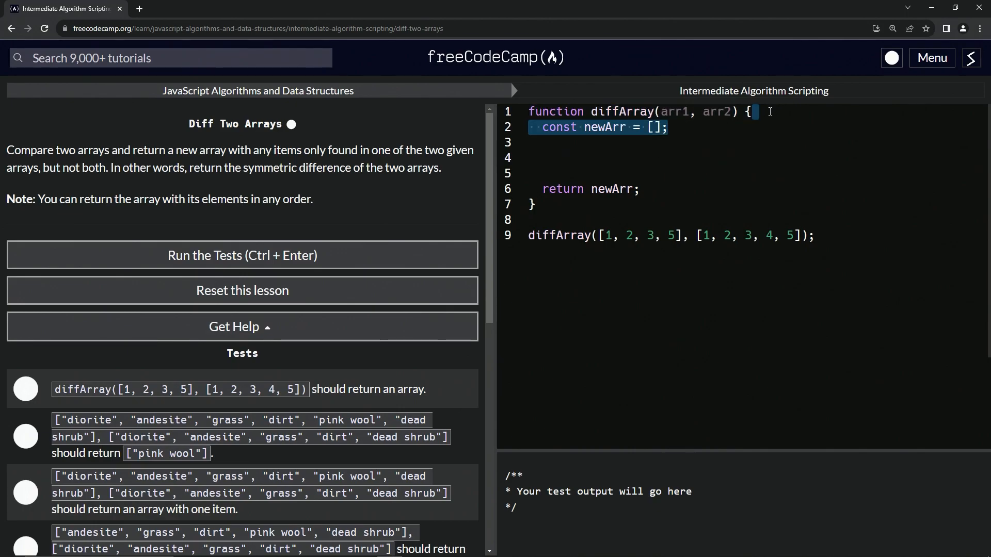
{"action": "key", "text": "Delete"}
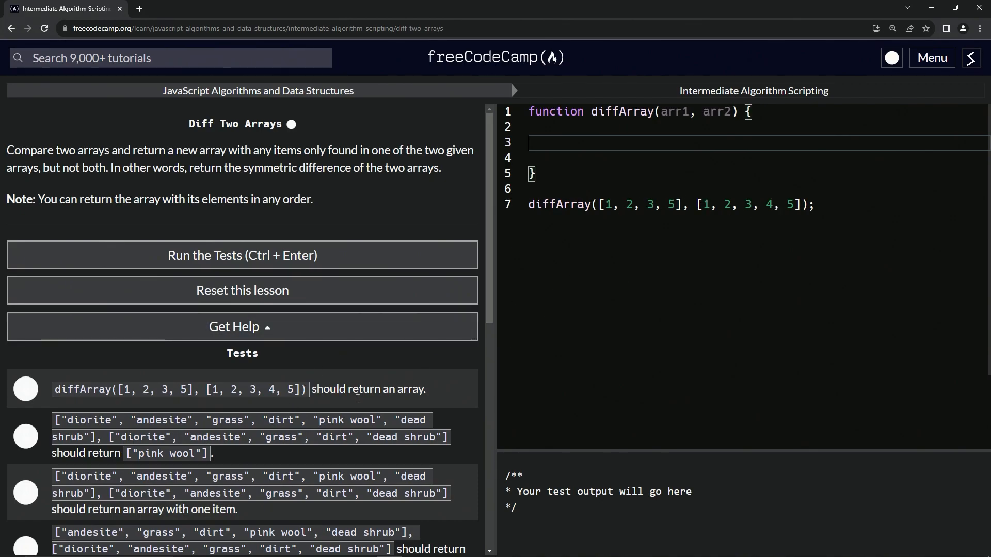
Replace the sample call's numeric arrays with the fourth test's mineral-name arrays, e.g. ["diorite", "andesite", "grass", "dirt", "dead shrub"]
{"action": "scroll", "scroll_direction": "down", "scroll_amount": 3}
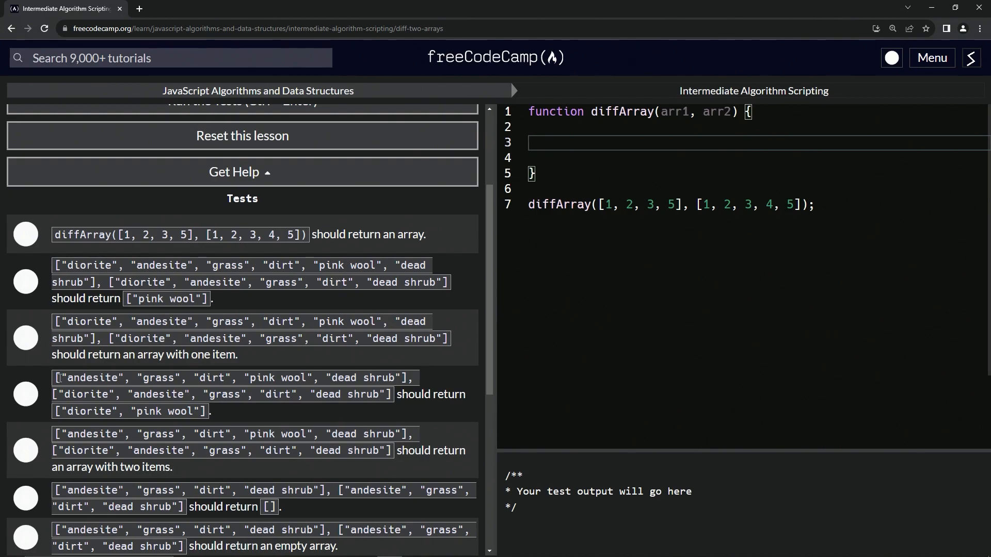
{"action": "left_click_drag", "start_coordinate": [55, 377], "coordinate": [408, 377]}
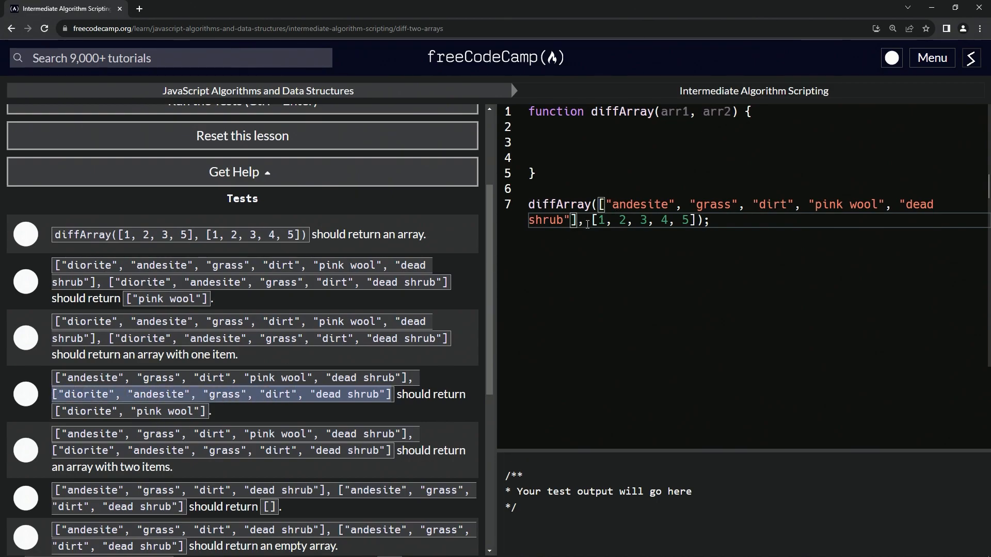
{"action": "left_click_drag", "start_coordinate": [594, 219], "coordinate": [699, 220]}
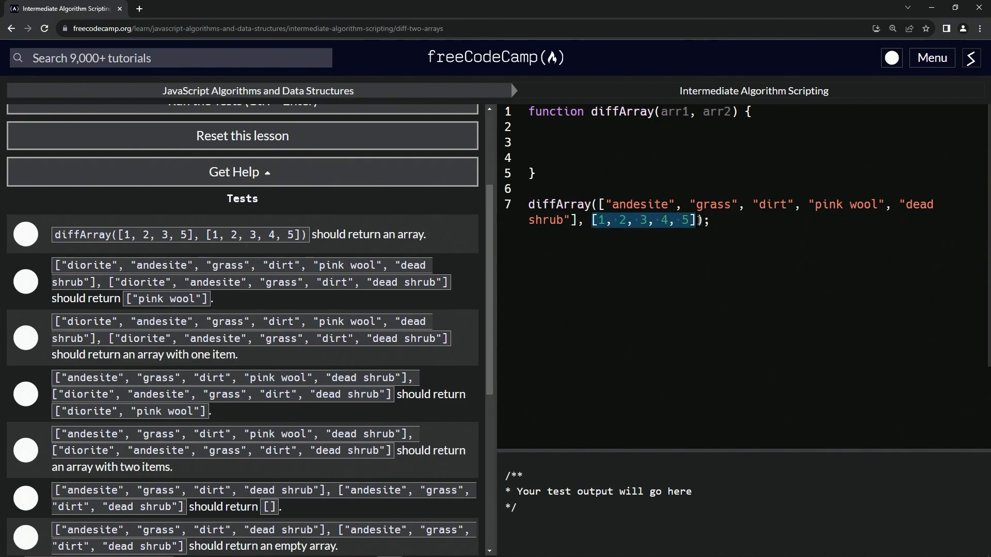
{"action": "type", "text": "[\"diorite\", \"andesite\", \"grass\", \"dirt\", \"dead shrub\"]"}
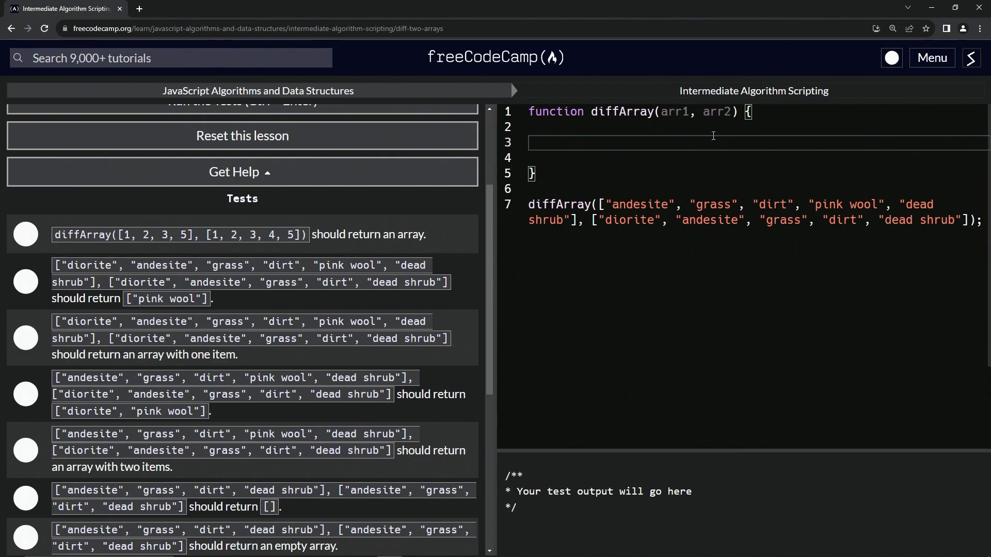
{"action": "mouse_move", "coordinate": [721, 198]}
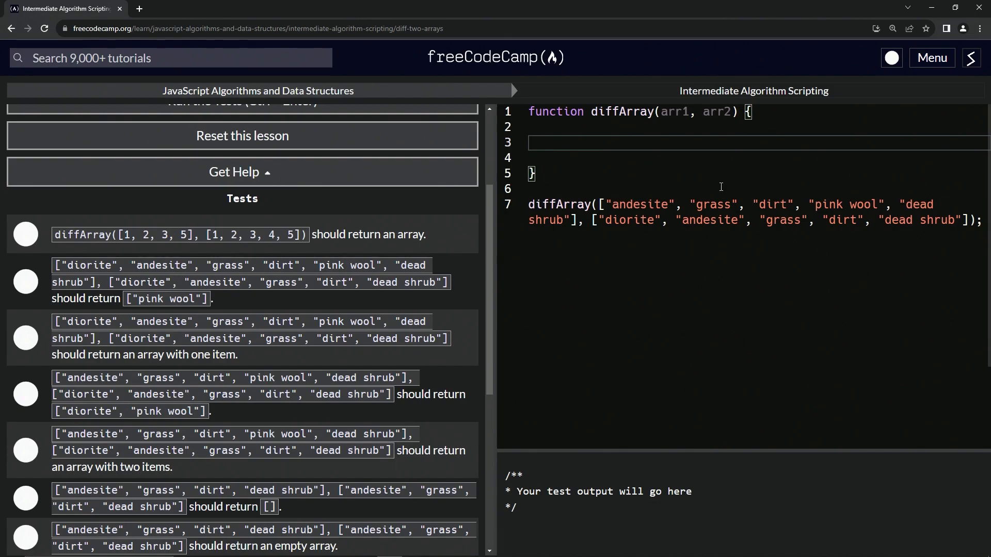
Start a line let arr1Filter = arr1.filter(element => ) inside the function body
{"action": "type", "text": "let arr"}
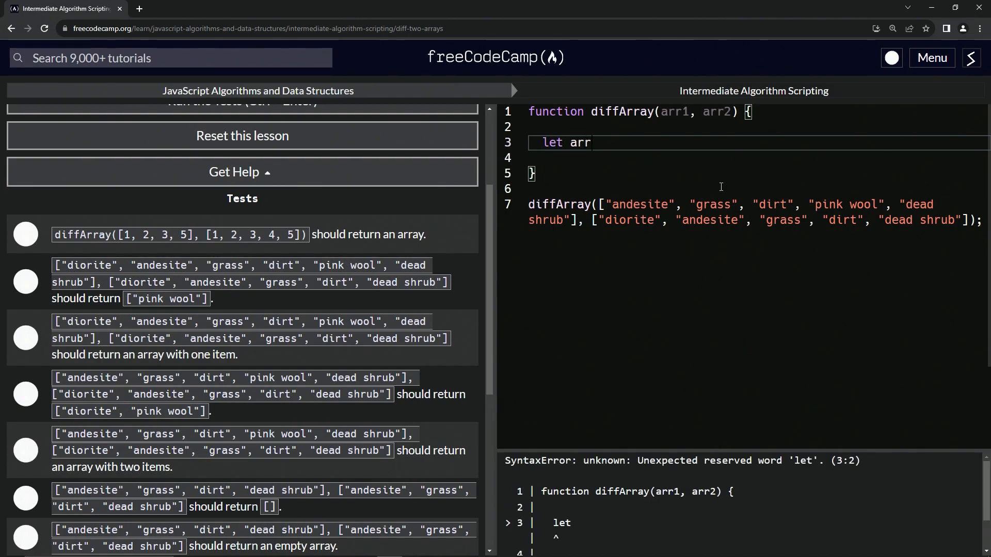
{"action": "type", "text": "1Filter = arr1.filter"}
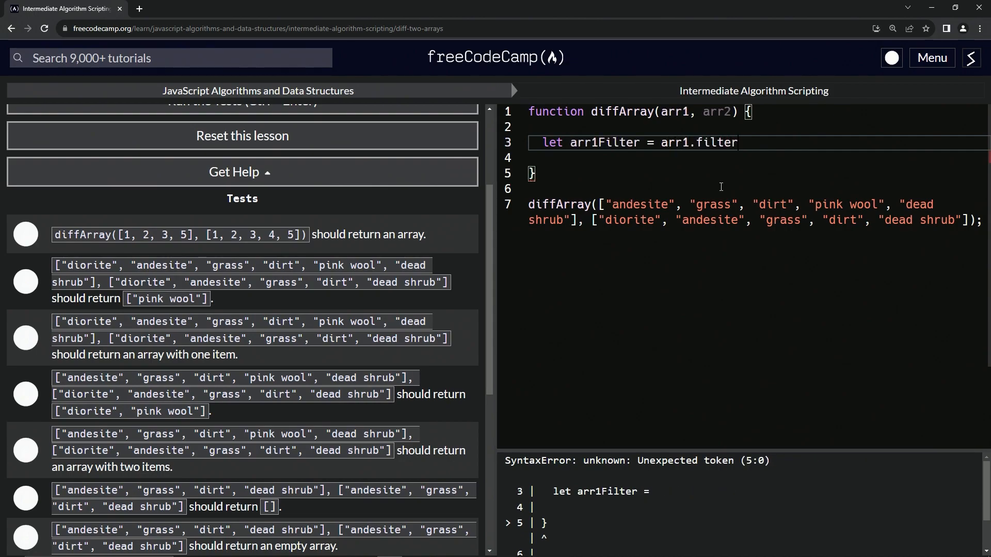
{"action": "type", "text": "()"}
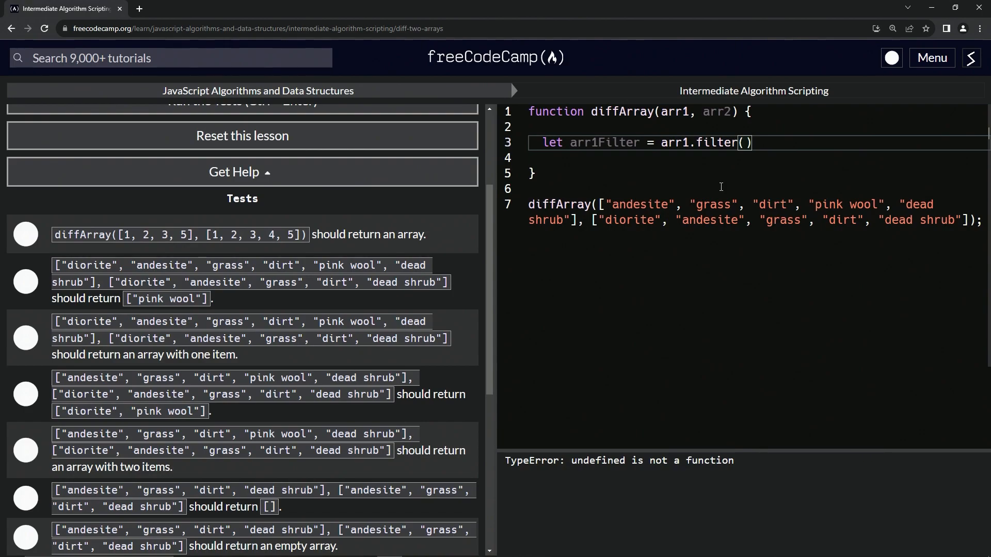
{"action": "type", "text": "element"}
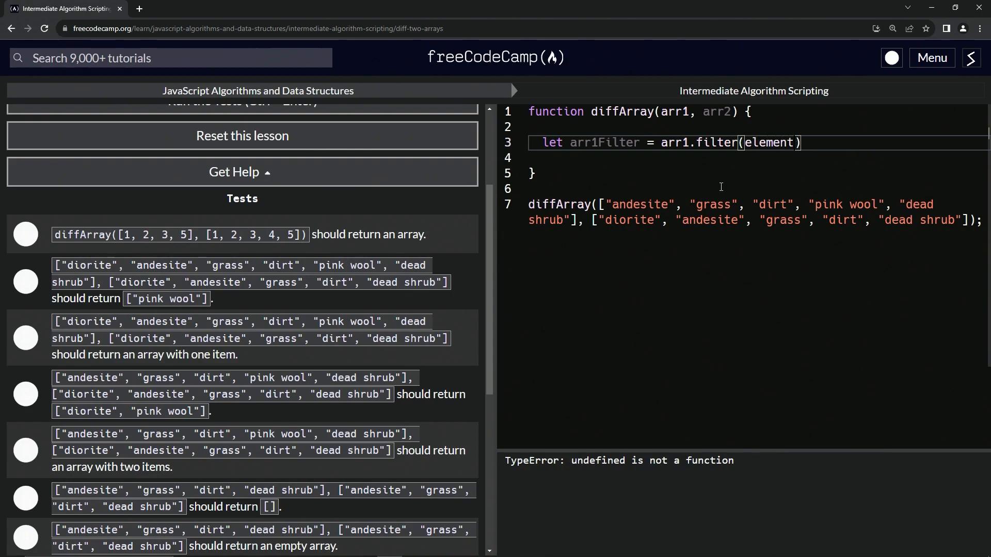
{"action": "type", "text": "-"}
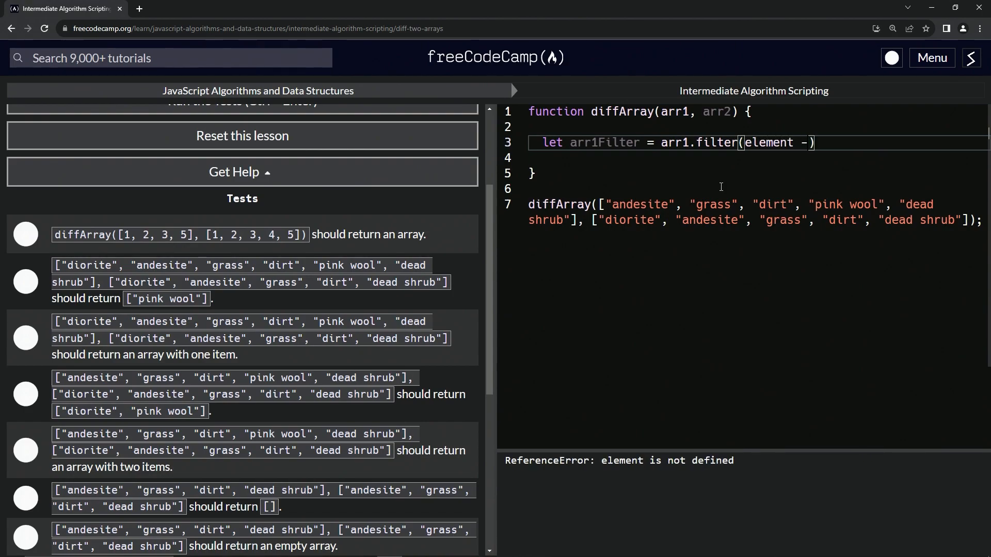
{"action": "type", "text": "="}
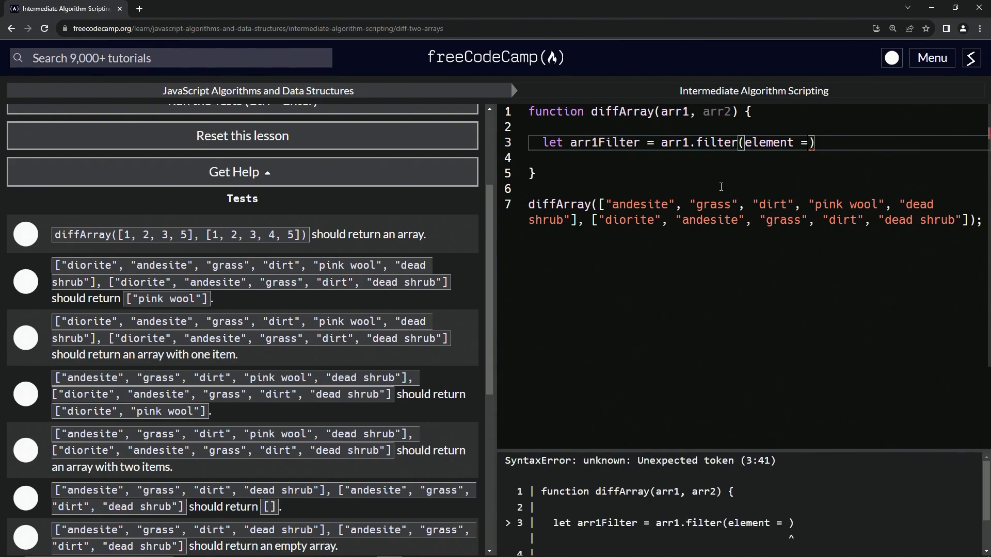
{"action": "type", "text": ">"}
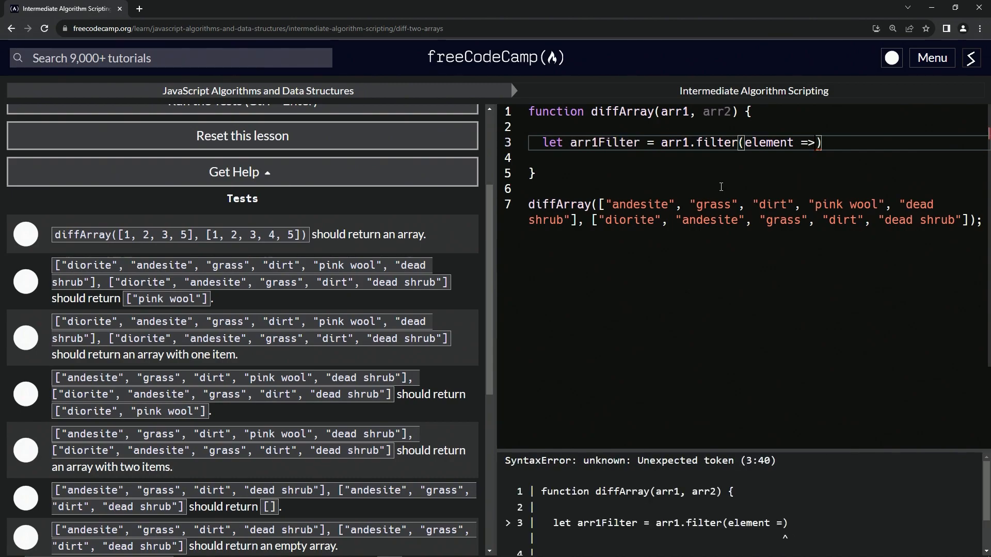
{"action": "type", "text": "\" \""}
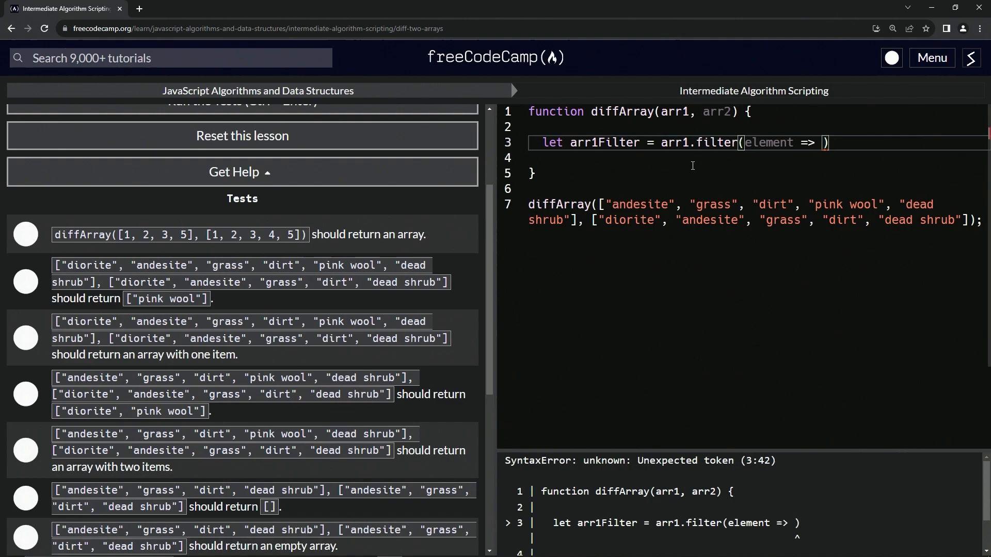
{"action": "mouse_move", "coordinate": [543, 254]}
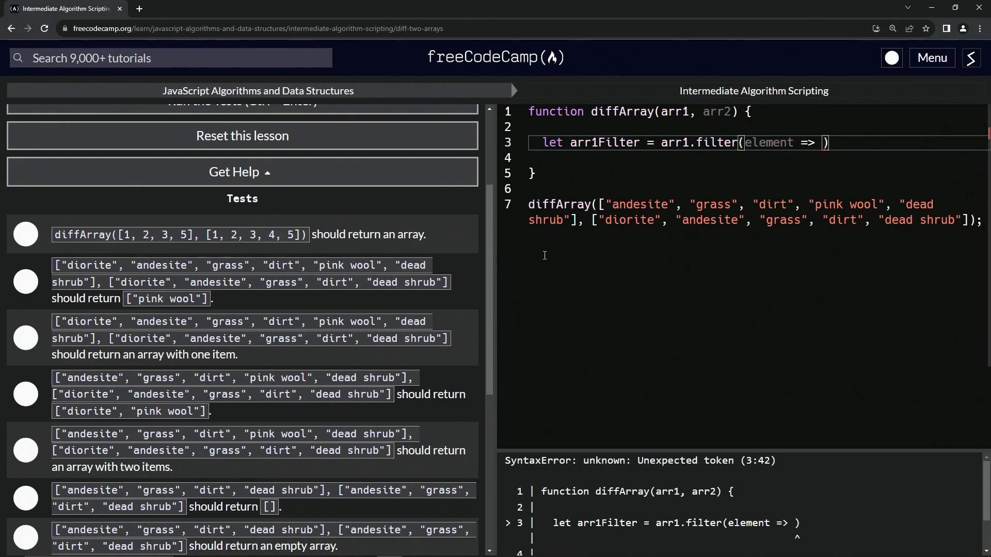
{"action": "left_click", "coordinate": [259, 8]}
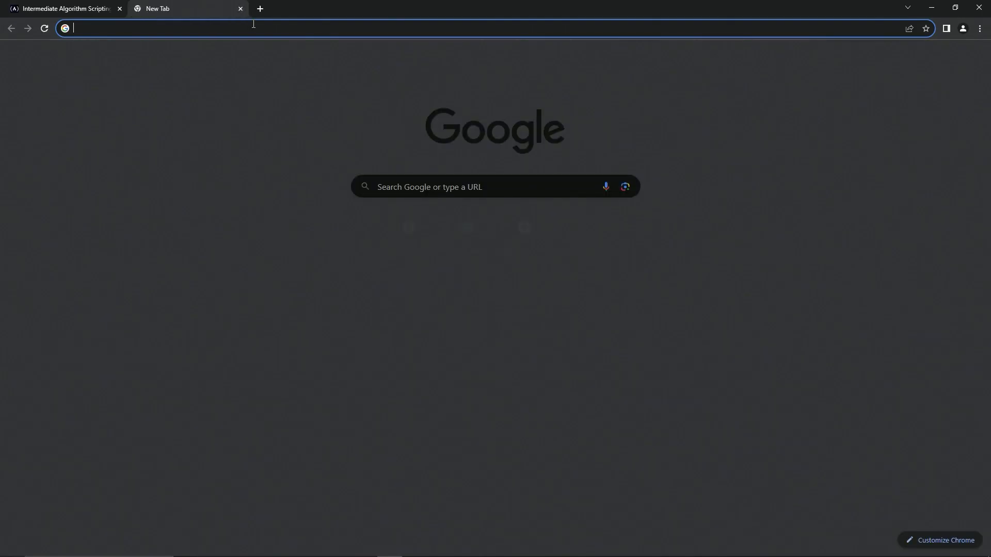
Search Google for 'includes method', read MDN's Array.prototype.includes() page, and return to the lesson
{"action": "type", "text": "incl"}
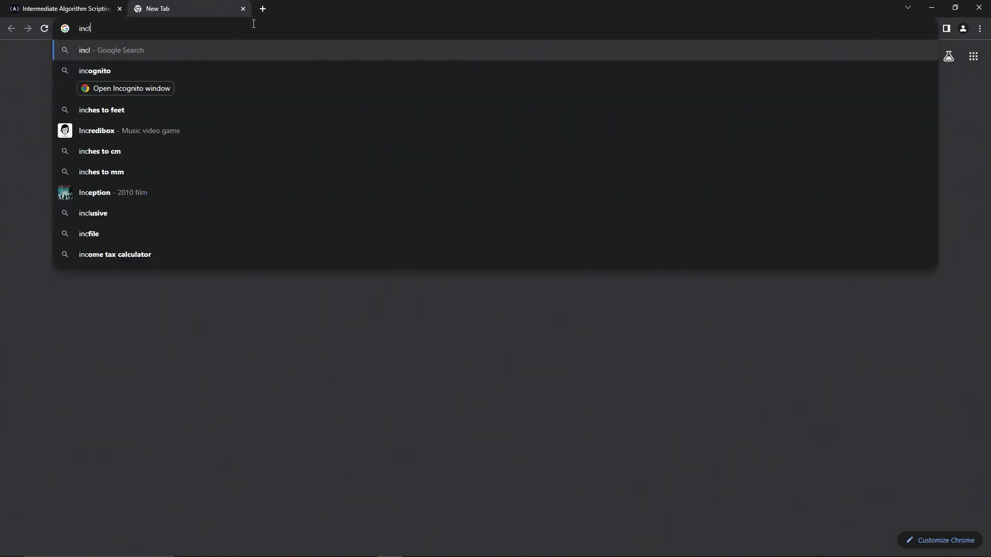
{"action": "type", "text": "includes method"}
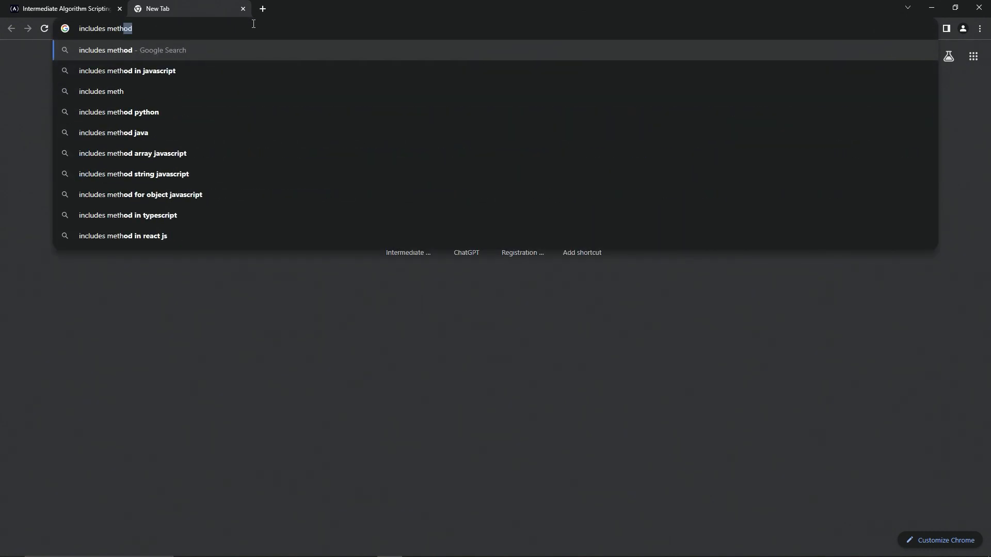
{"action": "left_click", "coordinate": [127, 71]}
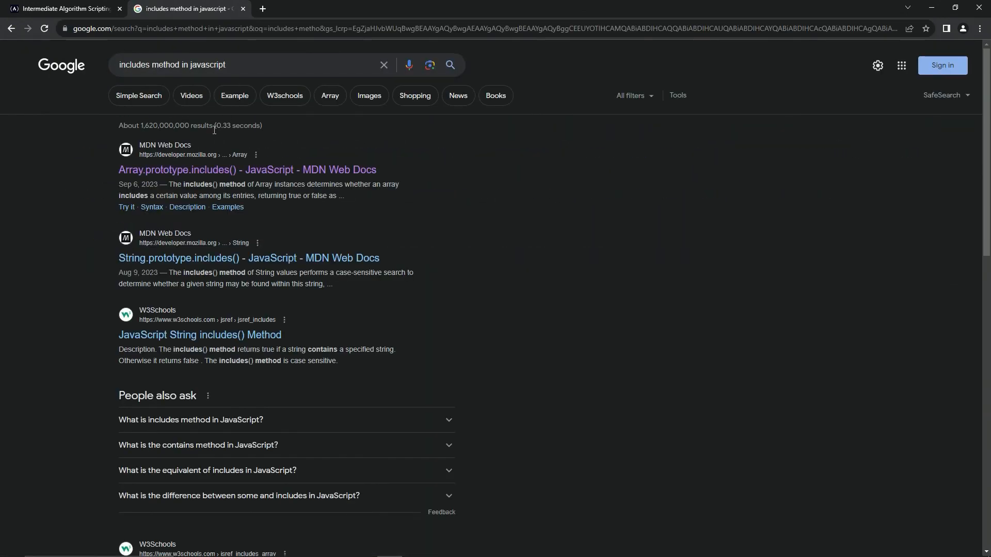
{"action": "left_click", "coordinate": [247, 169]}
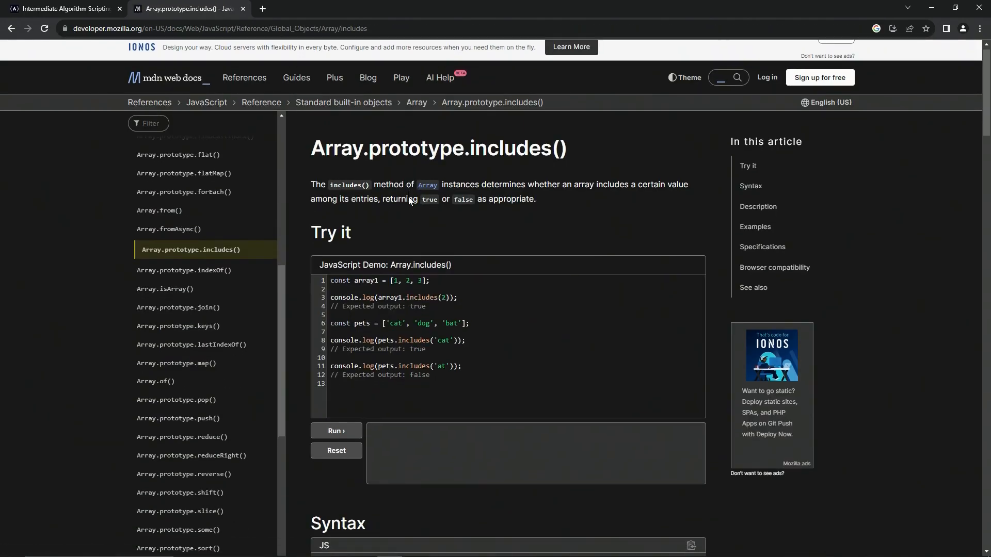
{"action": "scroll", "scroll_direction": "down", "scroll_amount": 3}
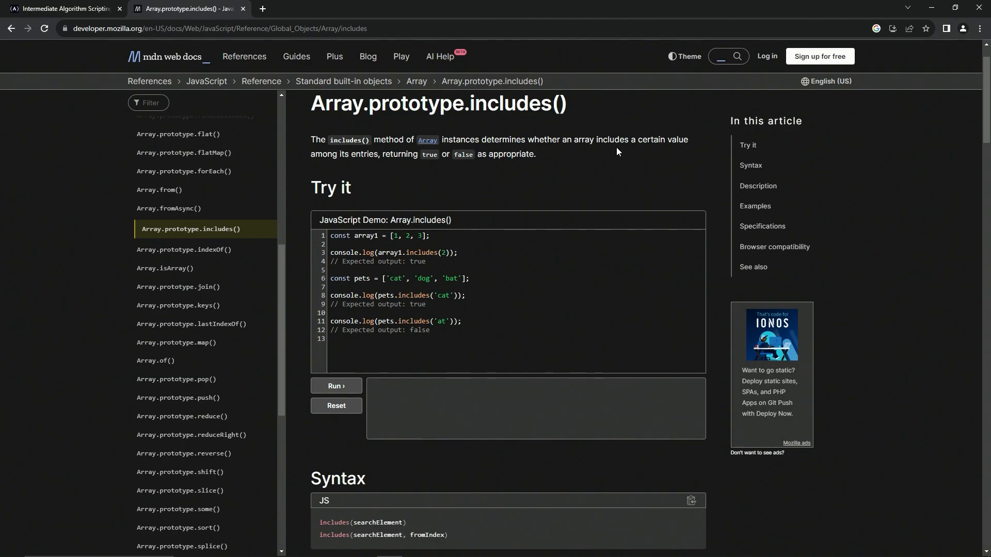
{"action": "mouse_move", "coordinate": [388, 166]}
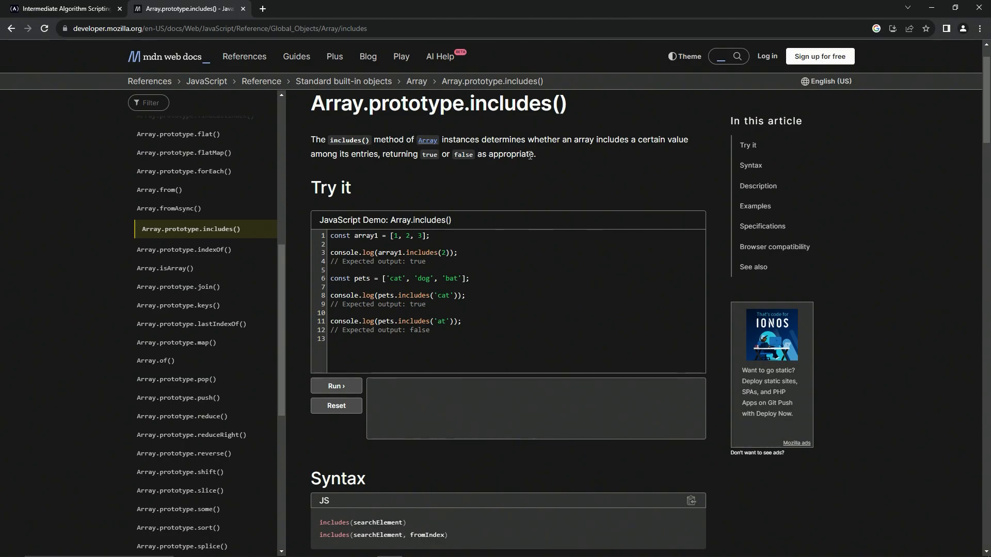
{"action": "left_click", "coordinate": [63, 8]}
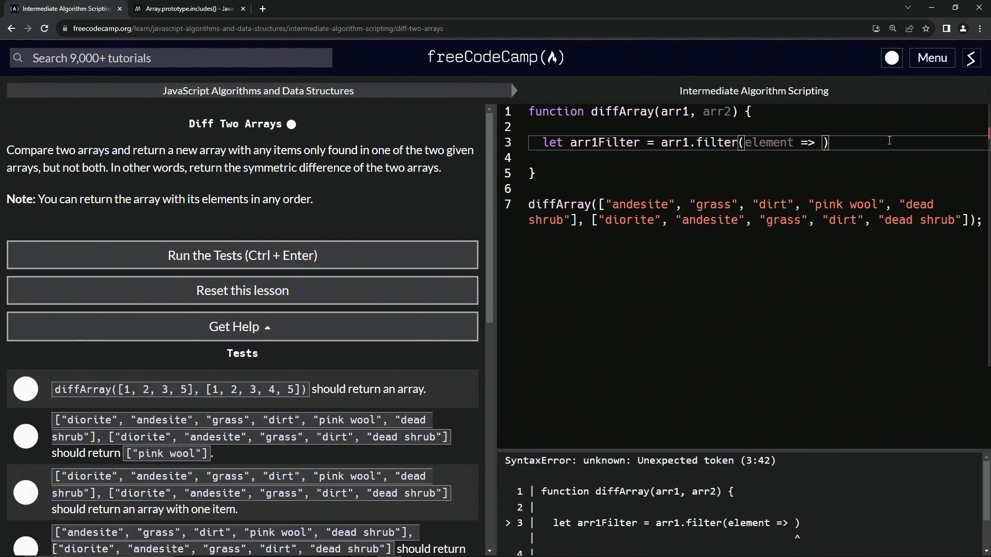
Complete the filter callback as arr2.includes(element)
{"action": "type", "text": "arr2."}
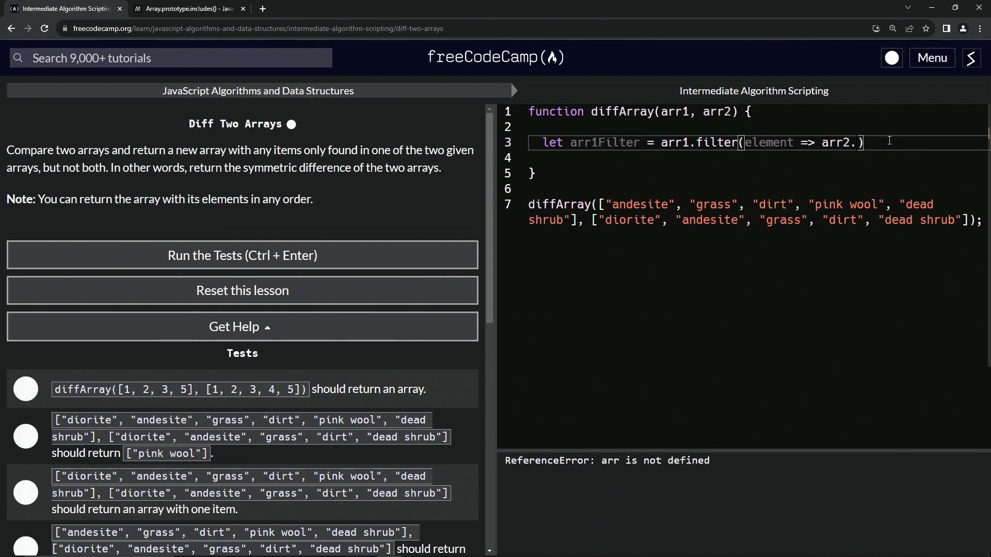
{"action": "type", "text": "includes"}
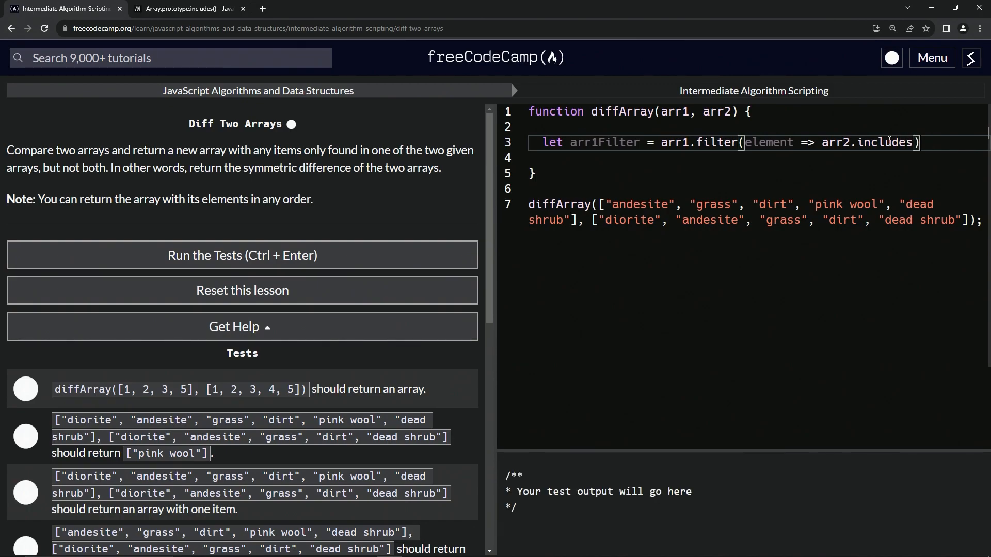
{"action": "type", "text": "()"}
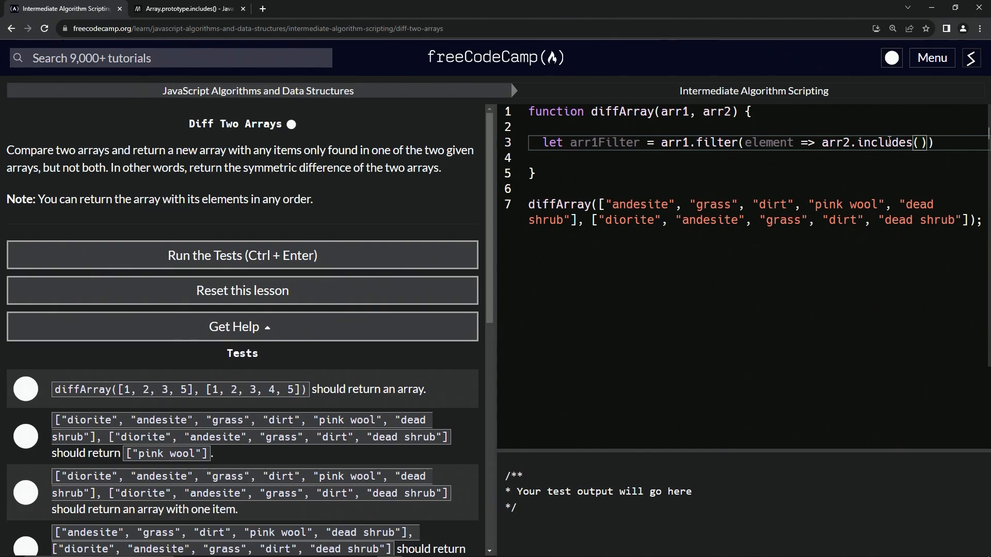
{"action": "type", "text": "elemen"}
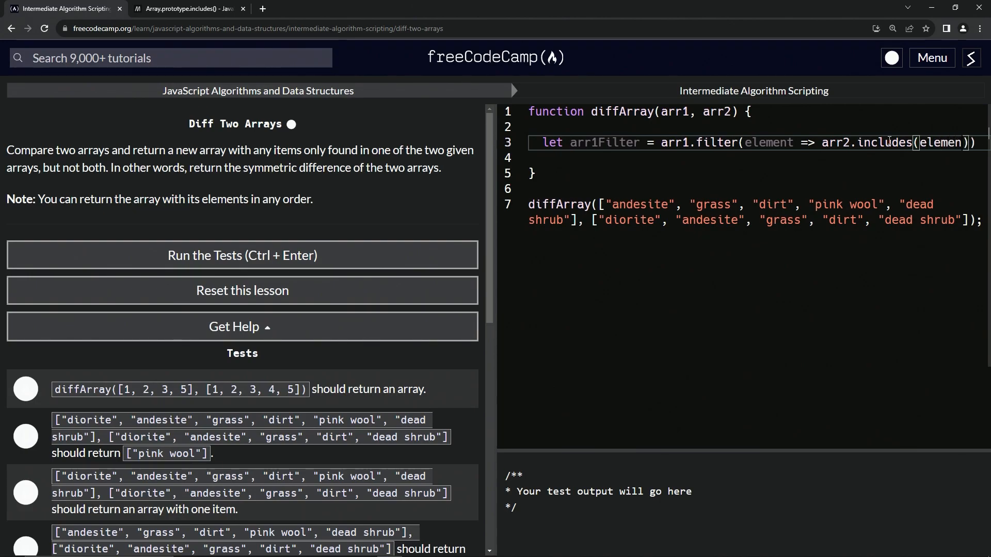
{"action": "type", "text": "t"}
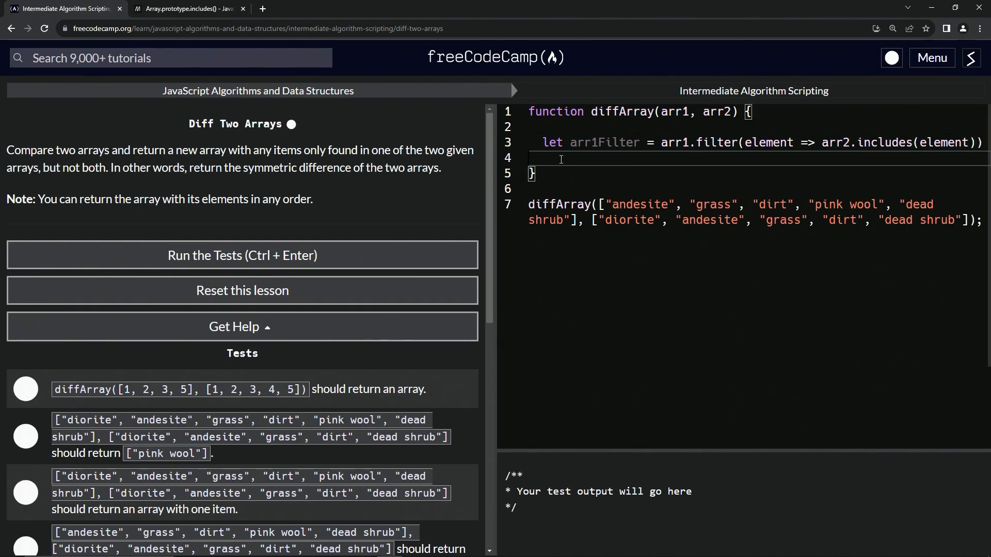
Add console.log(arr1Filter) to print the shared elements
{"action": "type", "text": "console"}
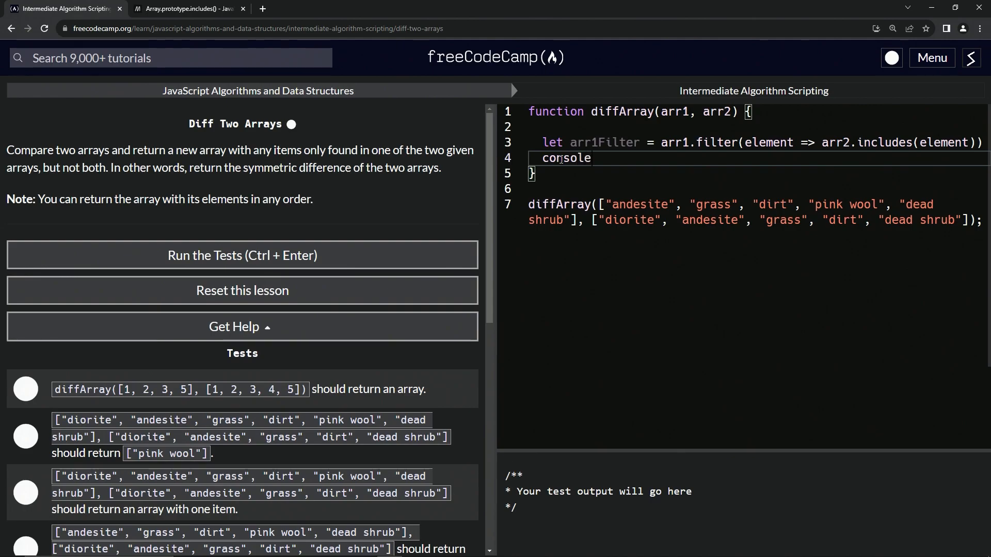
{"action": "type", "text": ".log(arr)"}
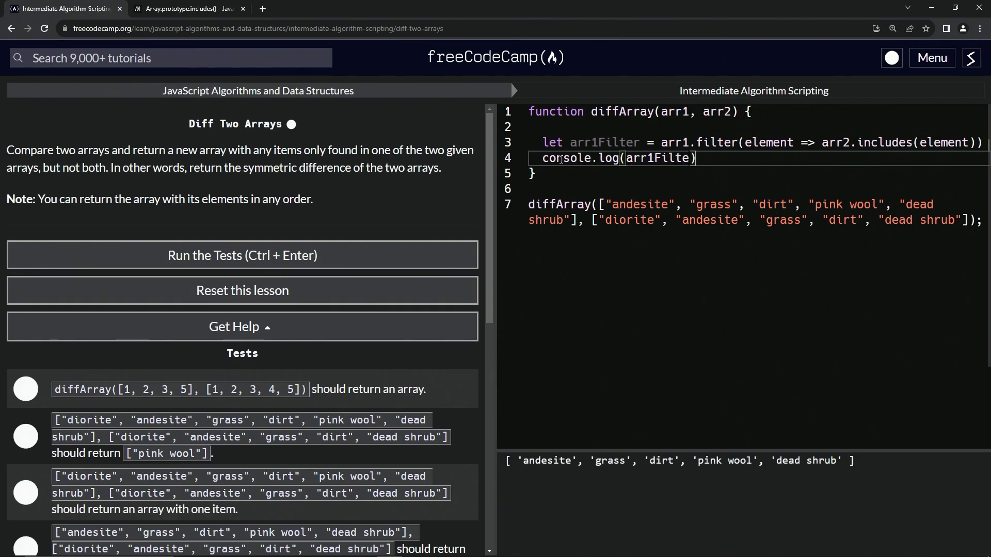
{"action": "type", "text": "r"}
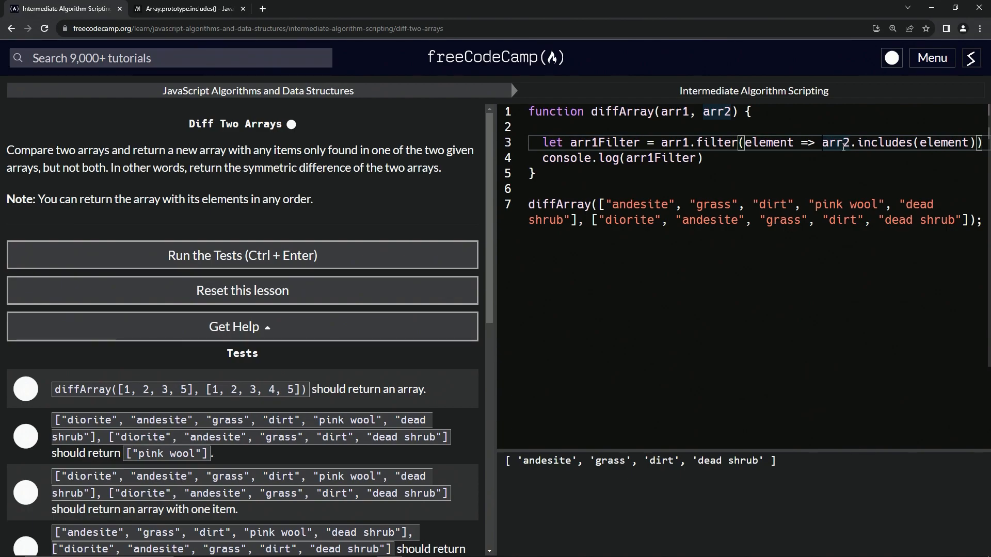
Negate the check as !arr2.includes(element) and add arr2Filter filtering arr2 with !arr1.includes(element), logging ['diorite']
{"action": "type", "text": "!"}
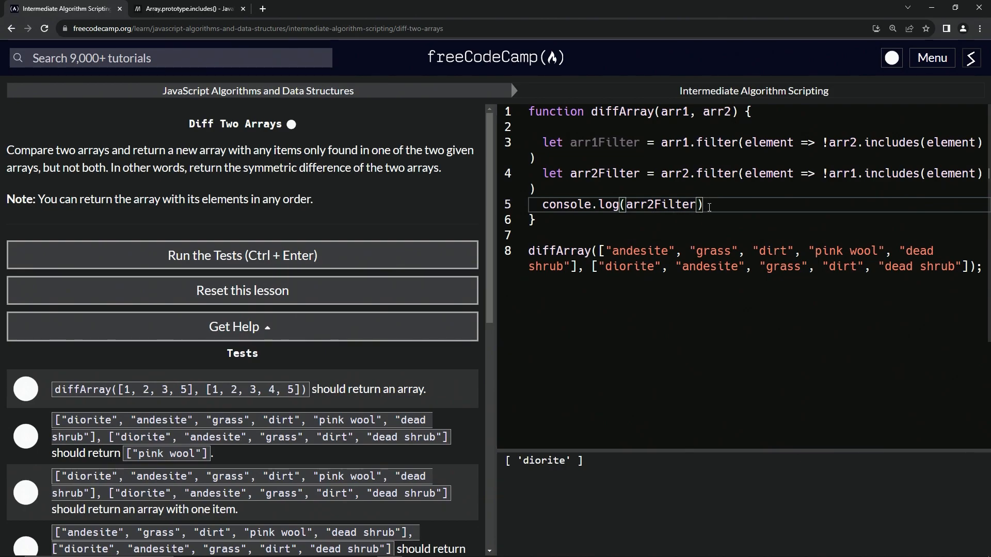
{"action": "type", "text": "arr1Filter"}
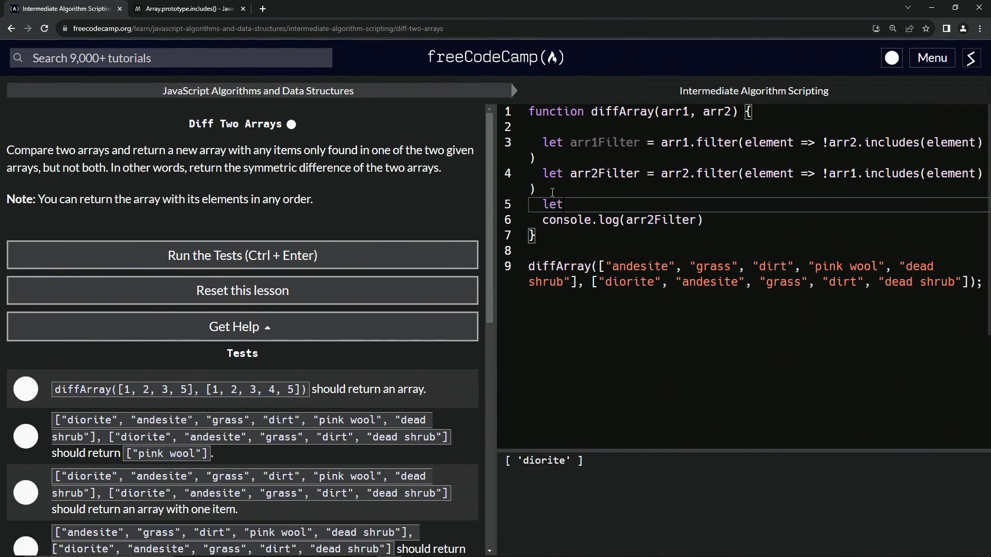
Add let newArr = arr1Filter.concat(arr2Filter) and log newArr, showing ['pink wool', 'diorite']
{"action": "key", "text": "Ctrl+Enter"}
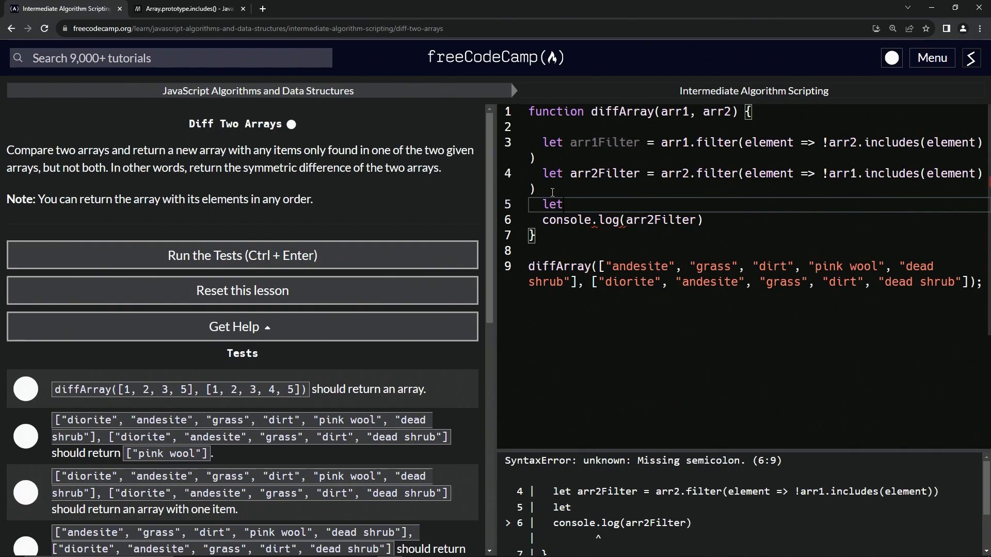
{"action": "type", "text": "new"}
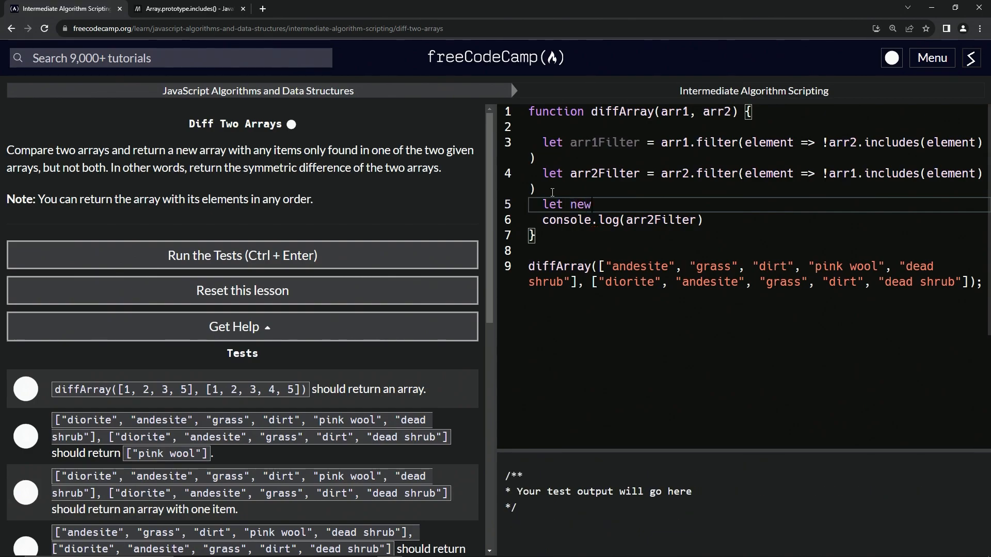
{"action": "type", "text": "Arr"}
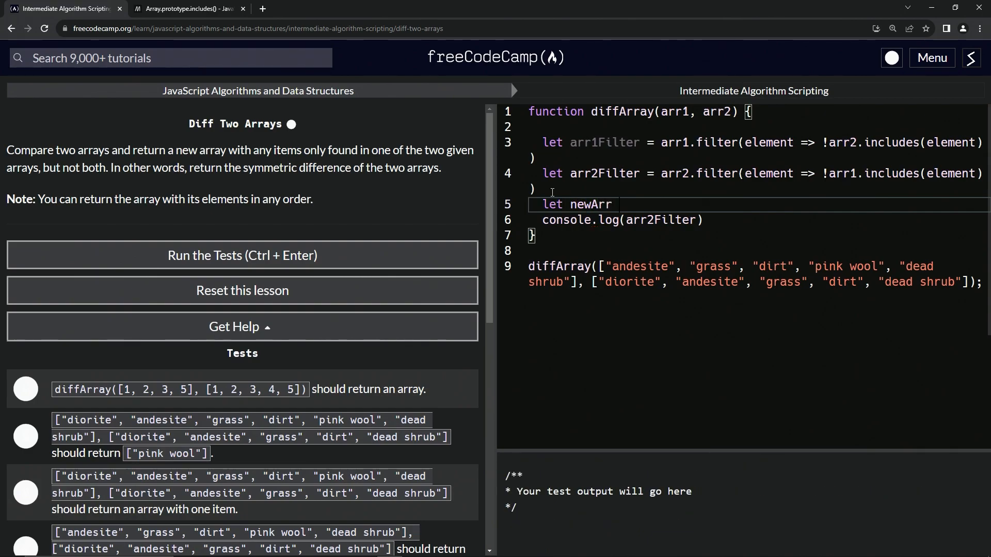
{"action": "type", "text": "= arr1Filter"}
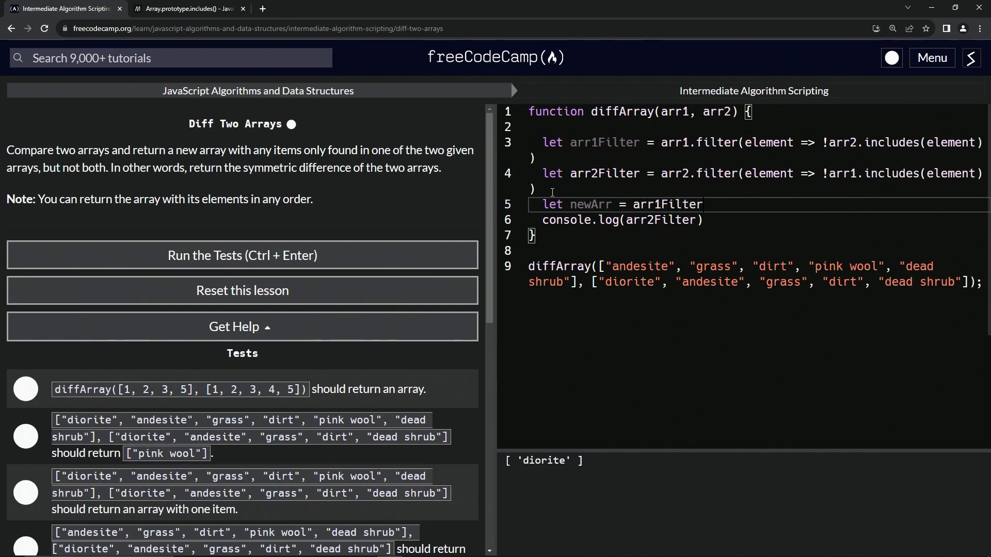
{"action": "type", "text": ".concat"}
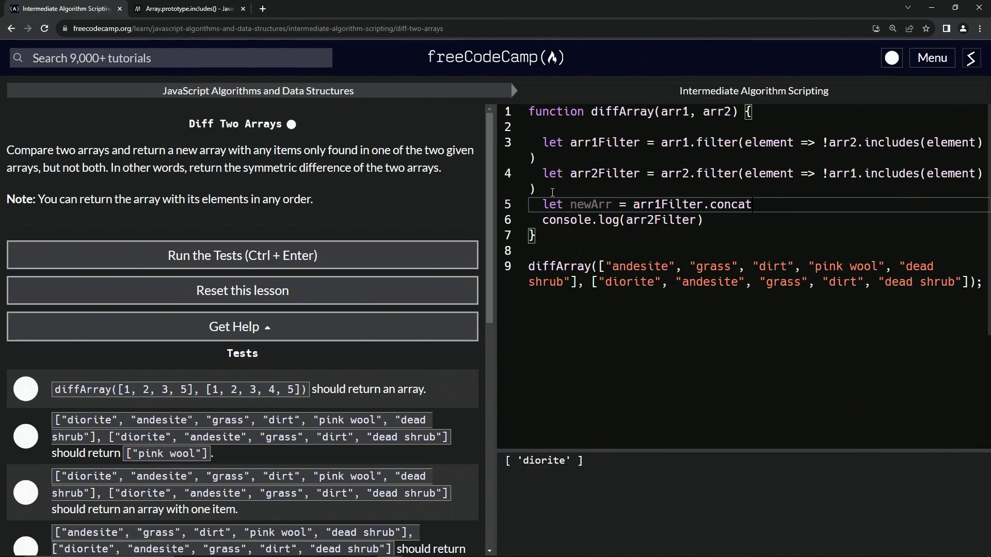
{"action": "type", "text": "(arr2)"}
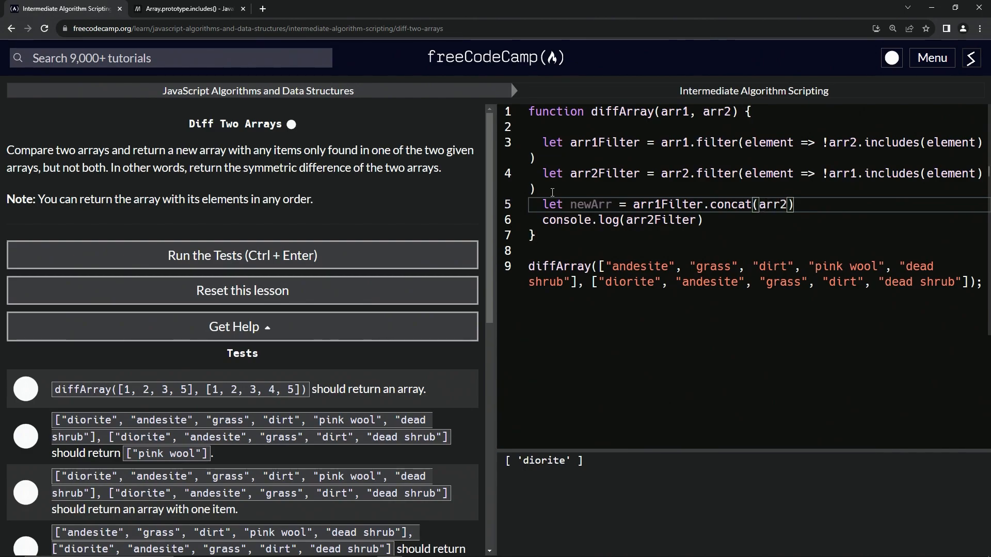
{"action": "type", "text": "Filter"}
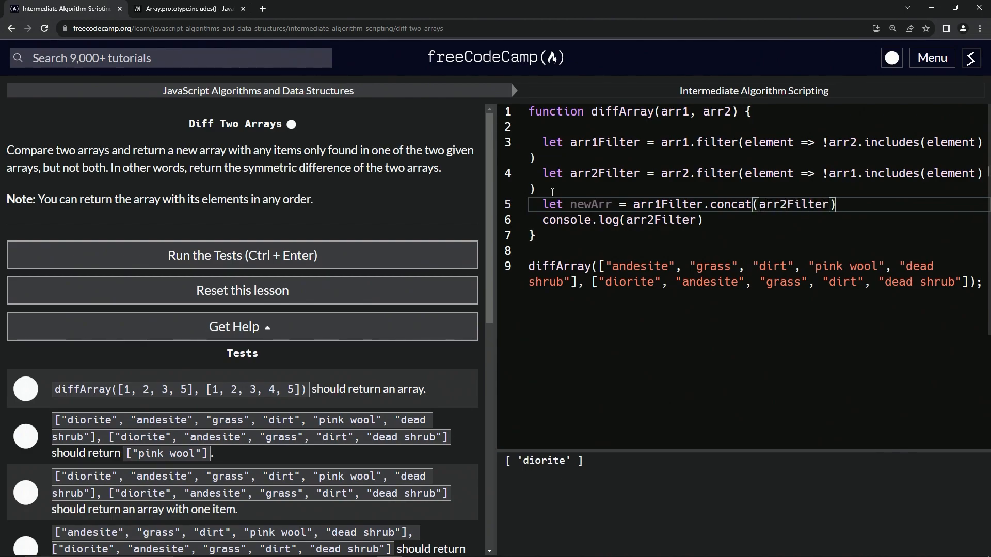
{"action": "double_click", "coordinate": [588, 204]}
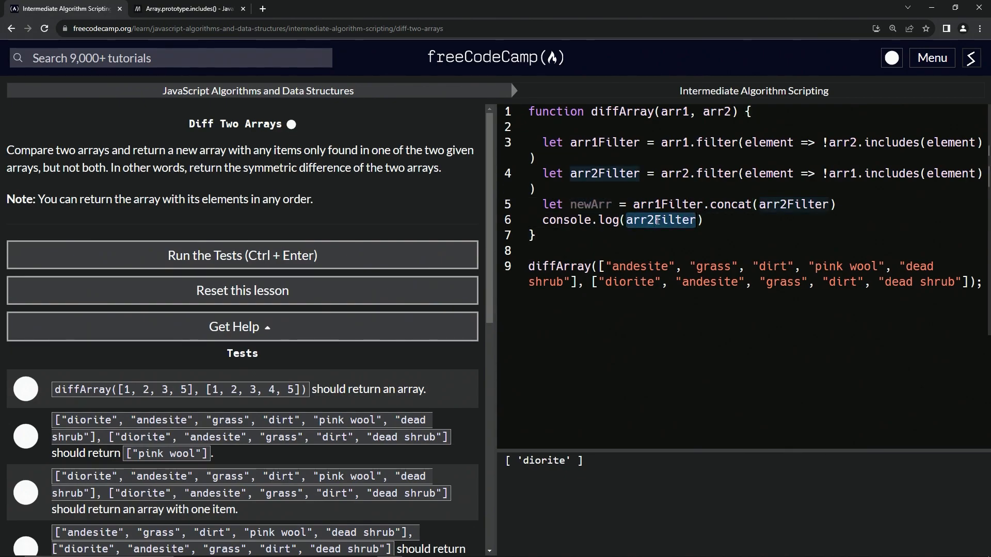
{"action": "type", "text": "newArr"}
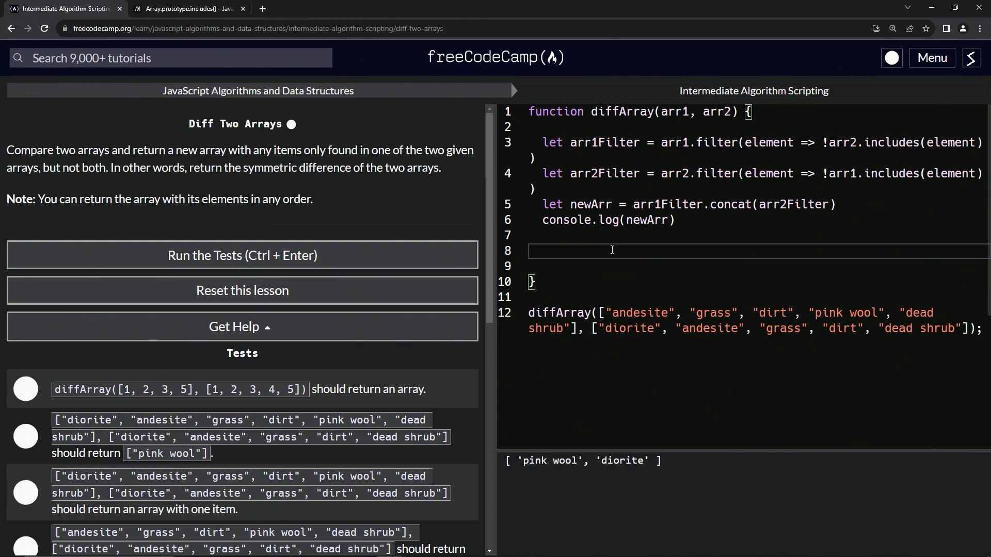
Return newArr from diffArray, wrap the sample call in console.log(), and run the tests
{"action": "type", "text": "return"}
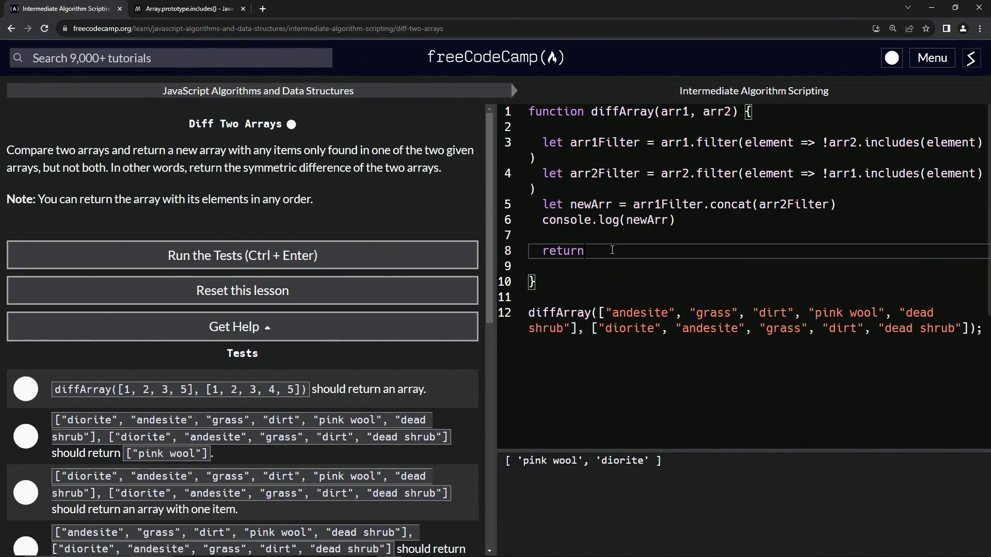
{"action": "type", "text": "newArr"}
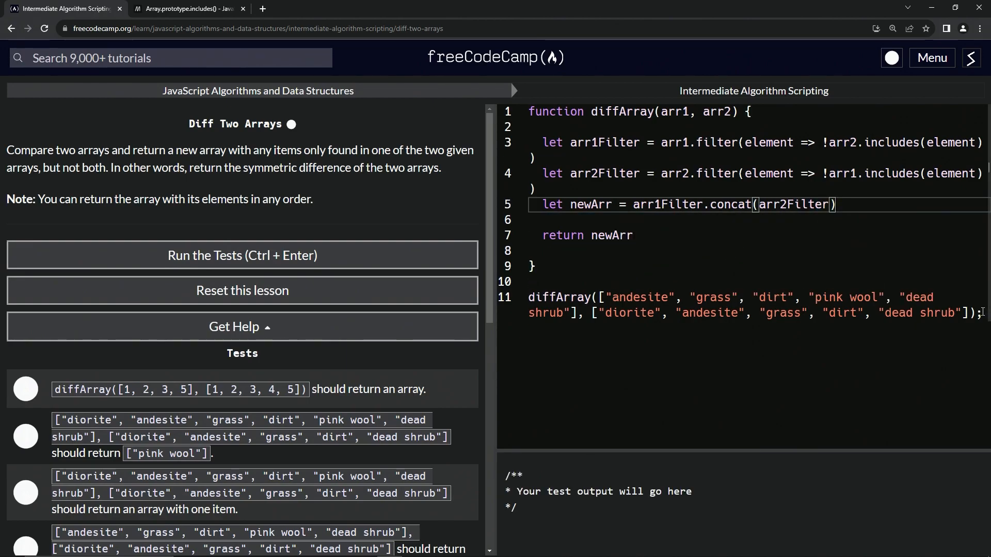
{"action": "left_click_drag", "start_coordinate": [529, 297], "coordinate": [973, 312]}
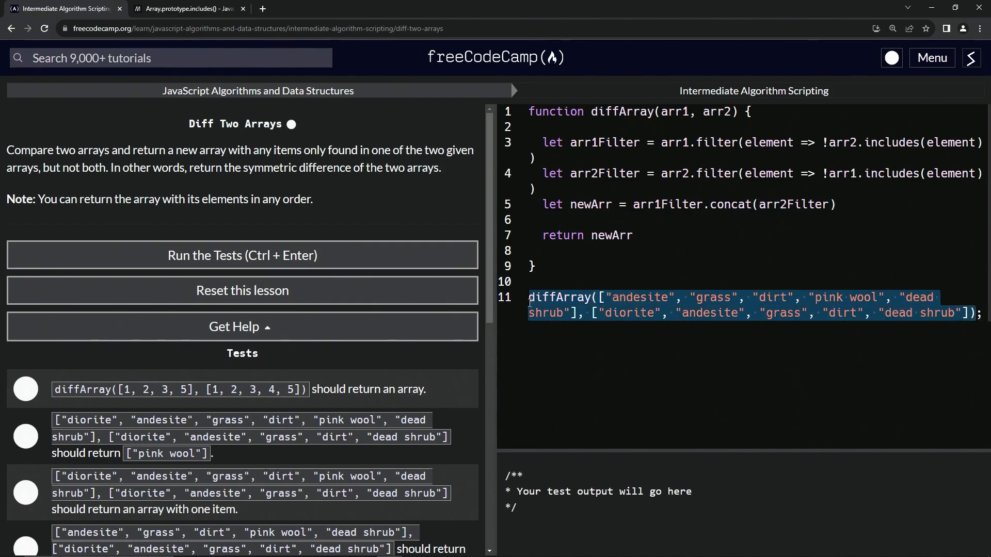
{"action": "type", "text": "("}
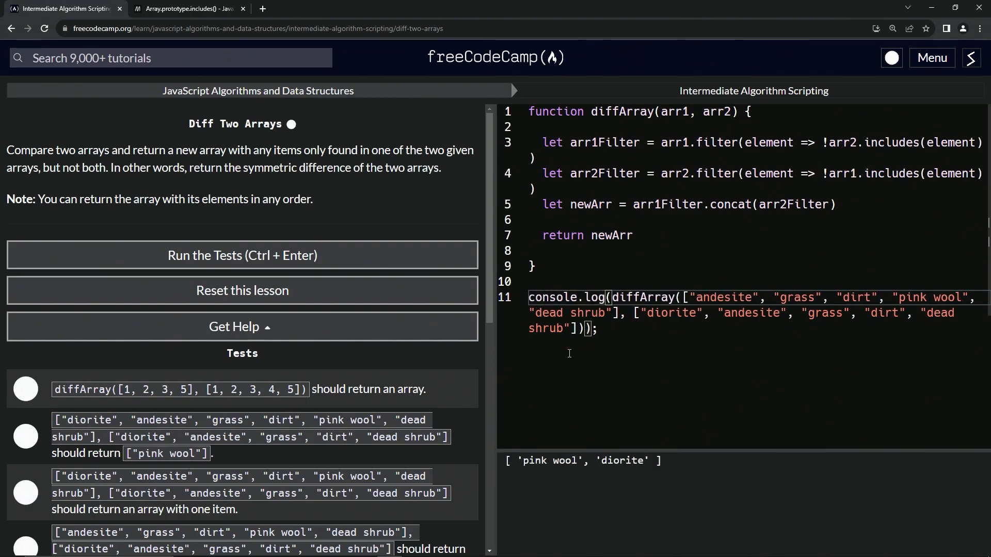
{"action": "mouse_move", "coordinate": [722, 278]}
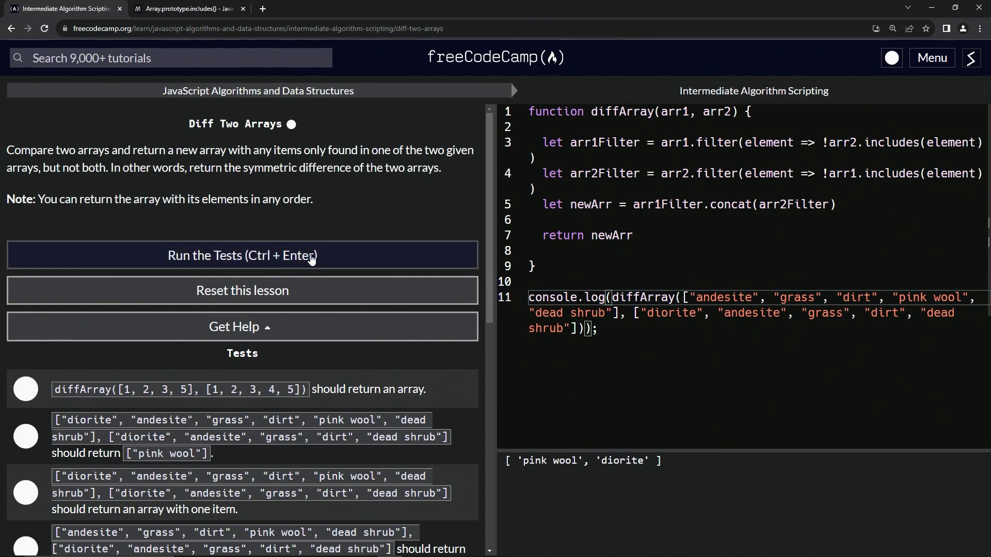
{"action": "left_click", "coordinate": [242, 255]}
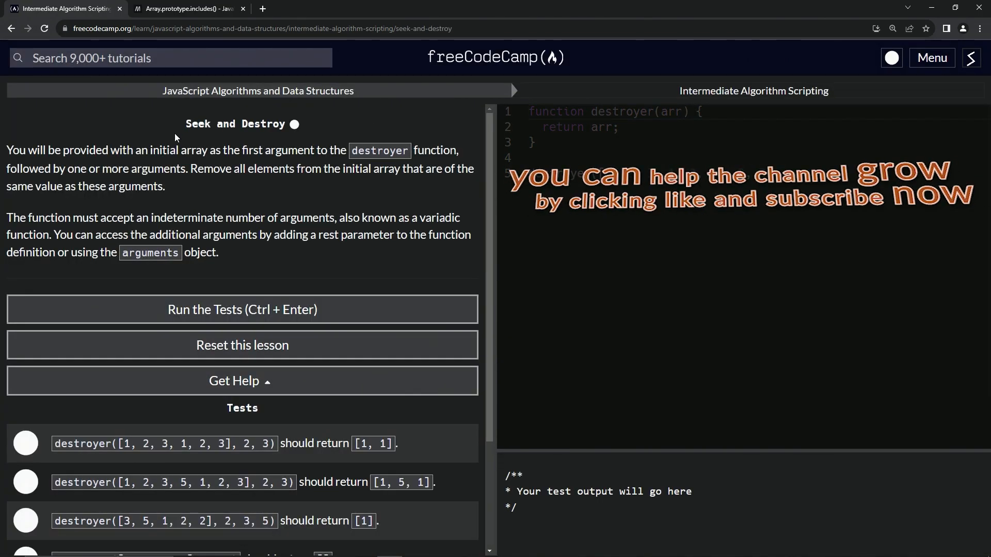
{"action": "mouse_move", "coordinate": [290, 138]}
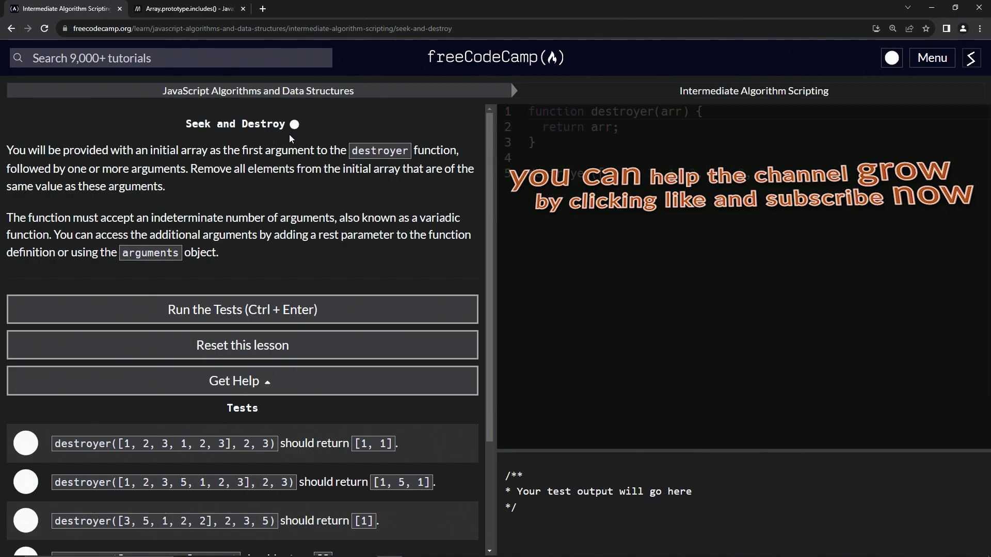
Land on the Seek and Destroy lesson with its starter destroyer([1, 2, 3, 1, 2, 3], 2, 3) call
{"action": "type", "text": "destroyer([1, 2, 3, 1, 2, 3], 2, 3);"}
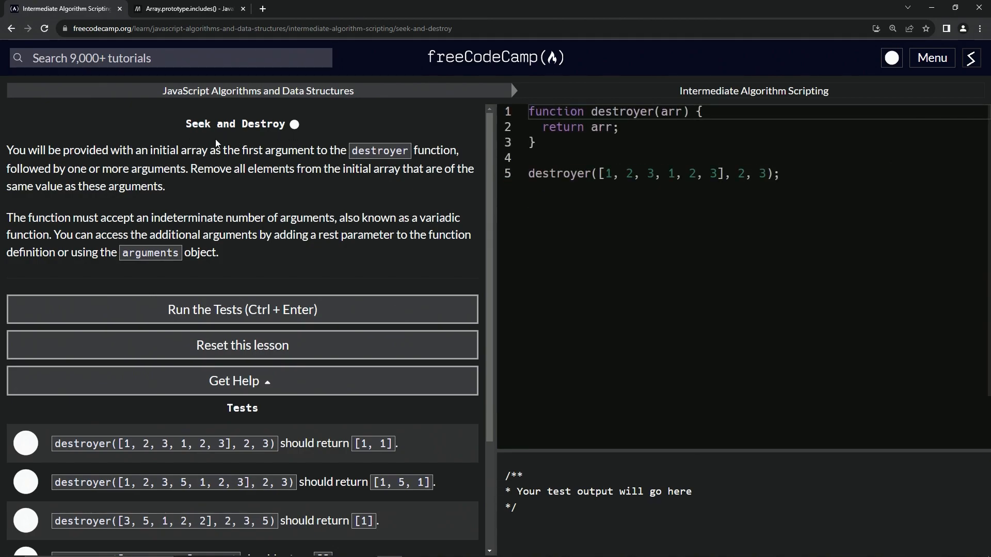